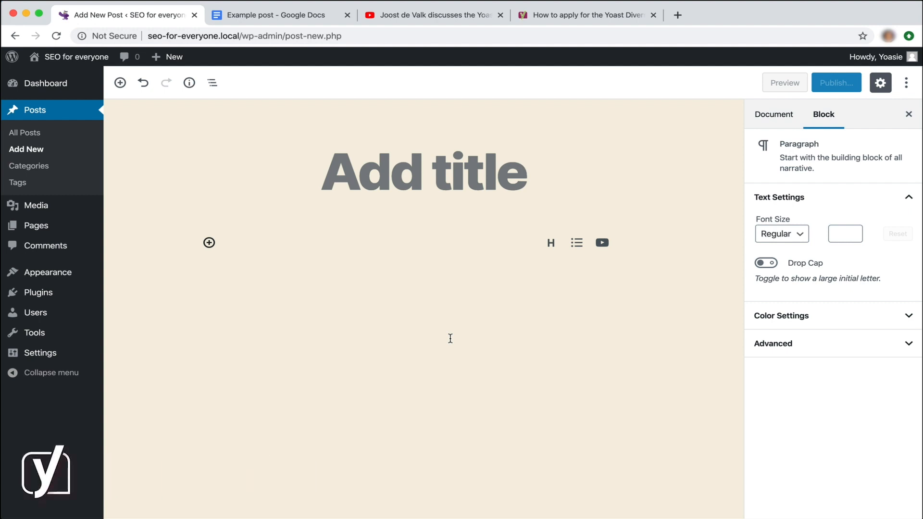
Step: Enter 'Yoast Diversity Fund' in the new post's title field
click(239, 242)
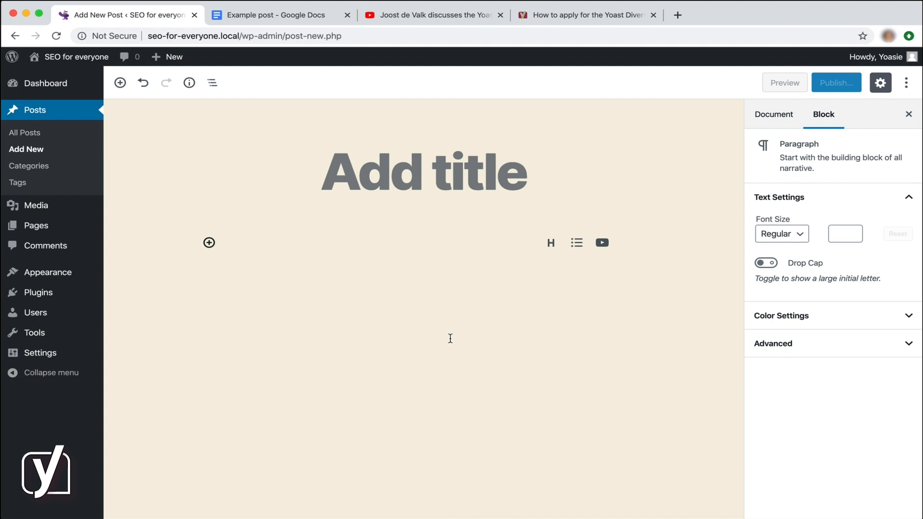
click(242, 242)
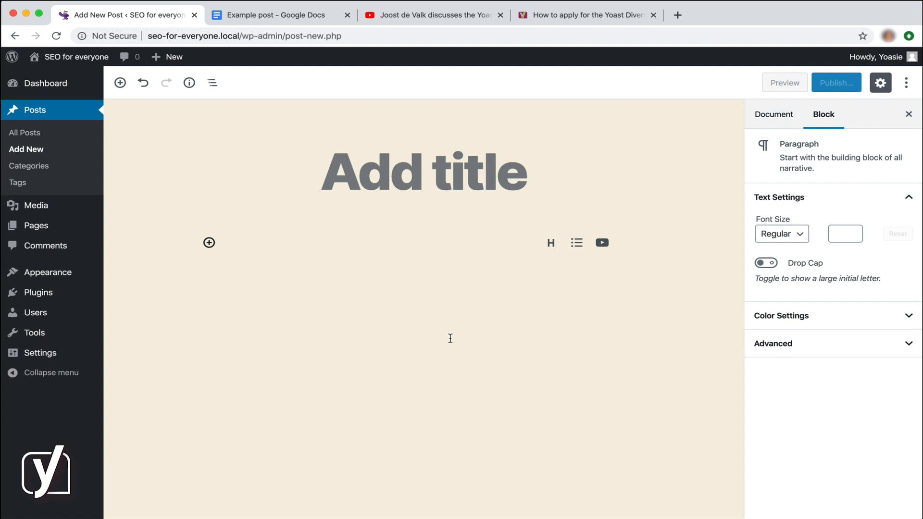
click(238, 243)
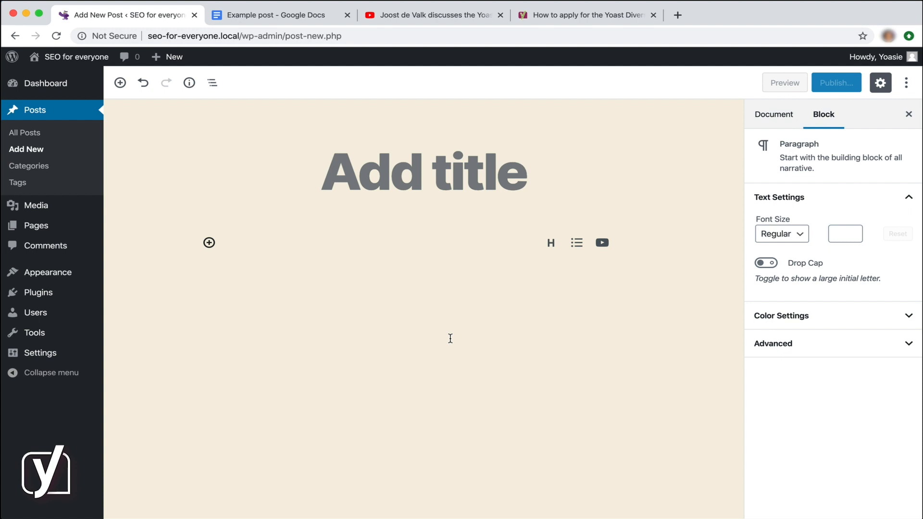
click(238, 242)
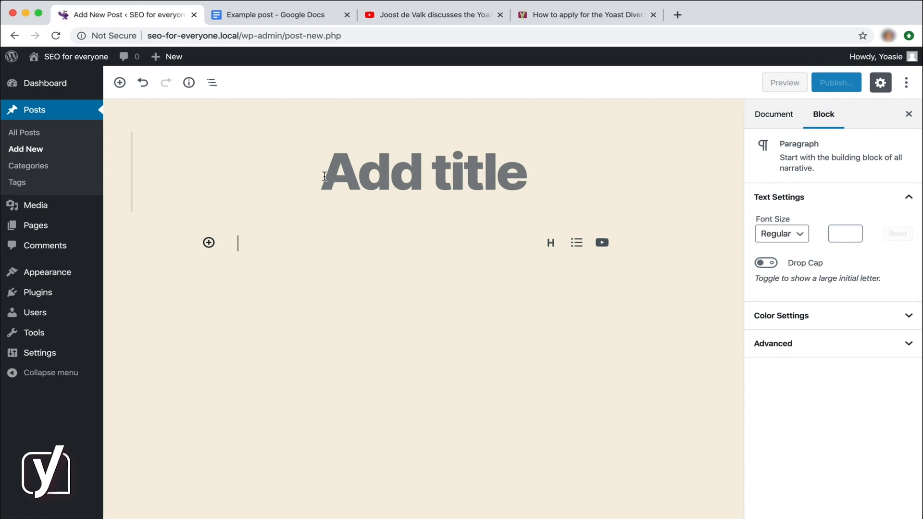
click(773, 115)
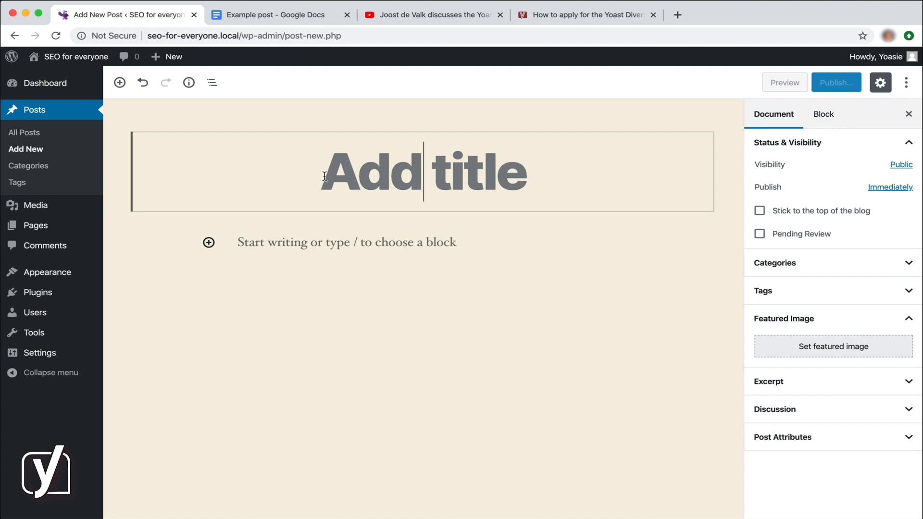
text(Yoast)
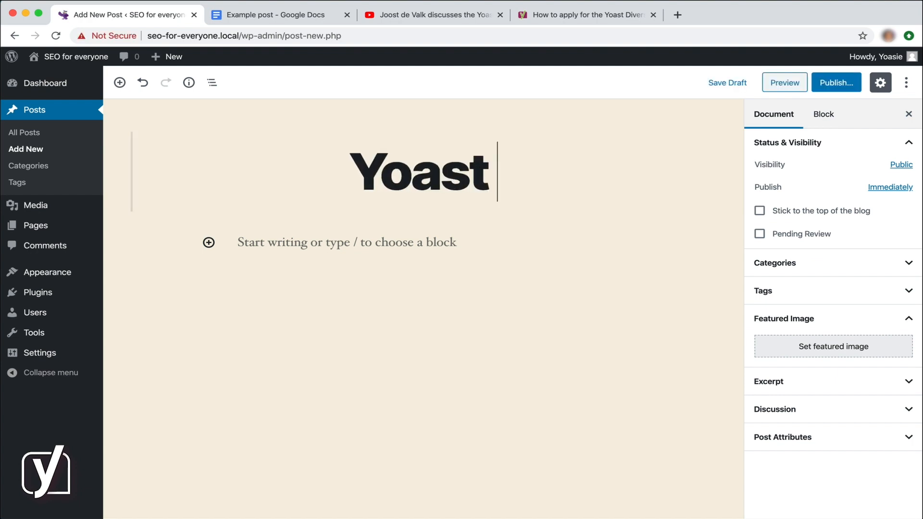
text(Diver)
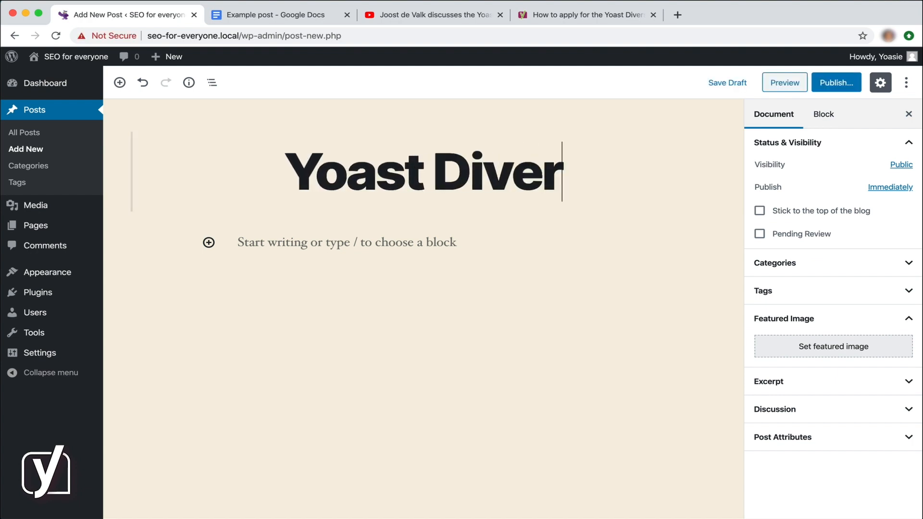
text(sity Fund)
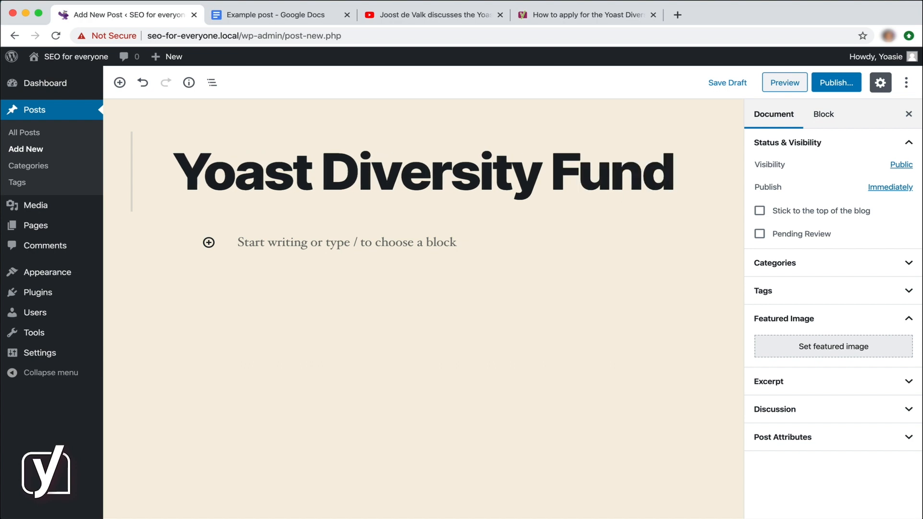
mouse_move(482, 243)
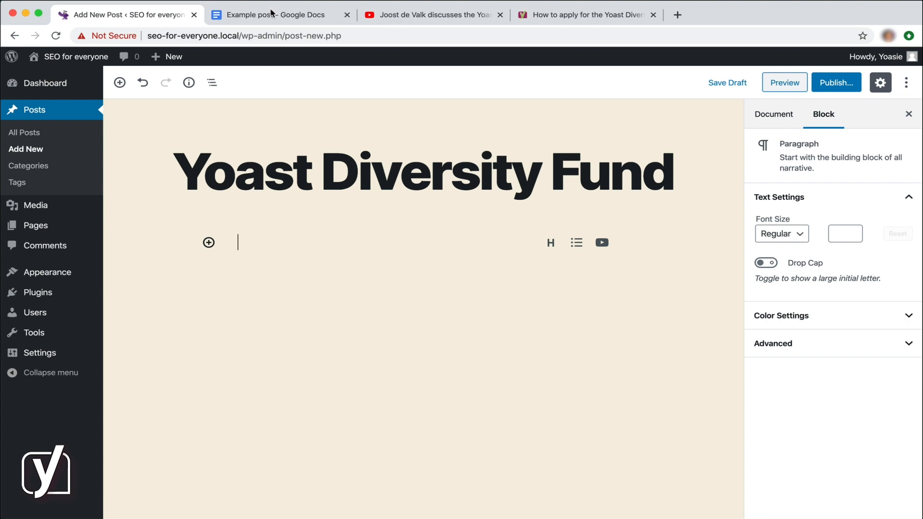
Step: Copy both intro paragraphs from the Google Docs example into the post body
click(277, 14)
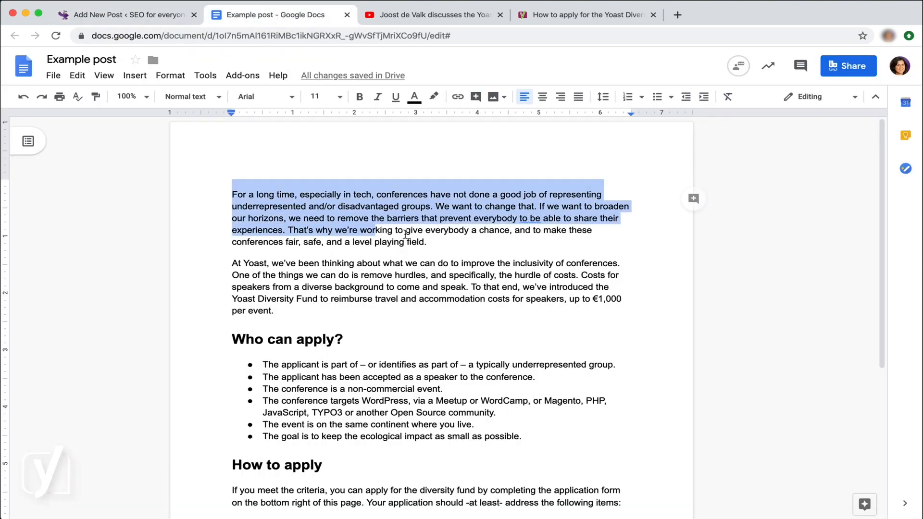
click(126, 15)
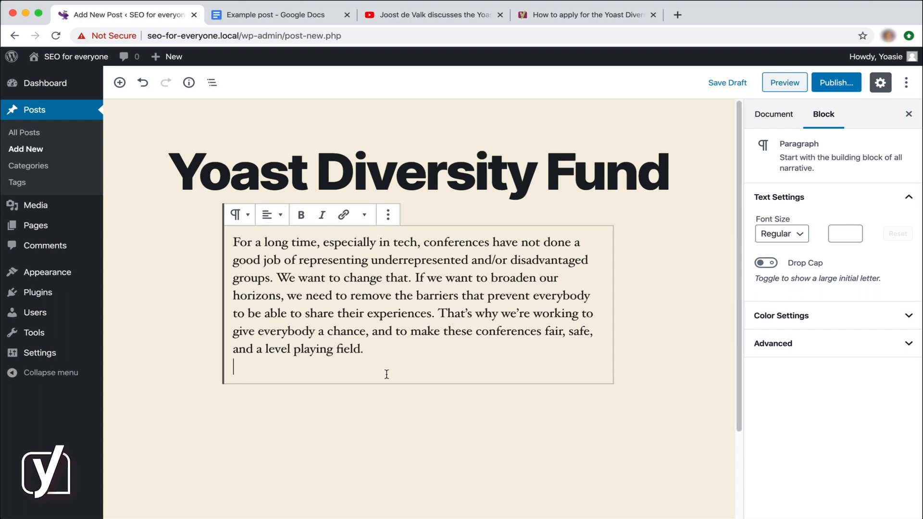
mouse_move(457, 420)
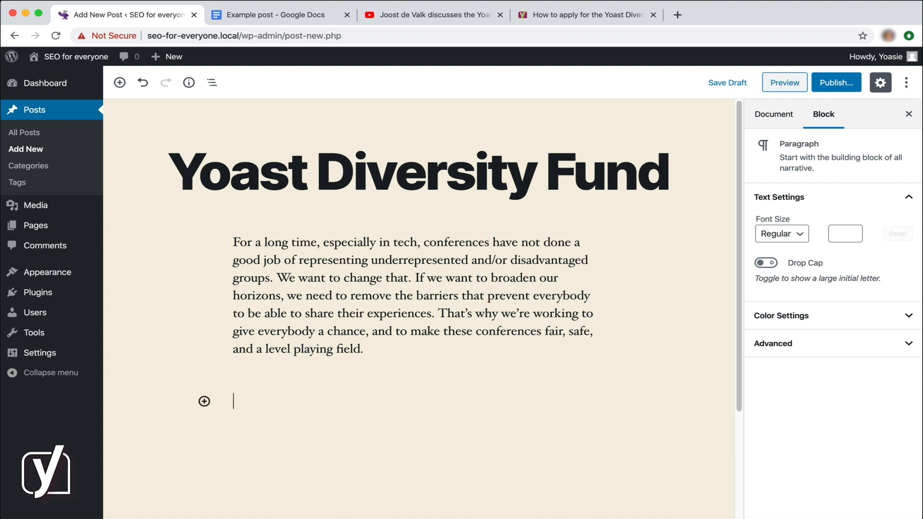
mouse_move(285, 398)
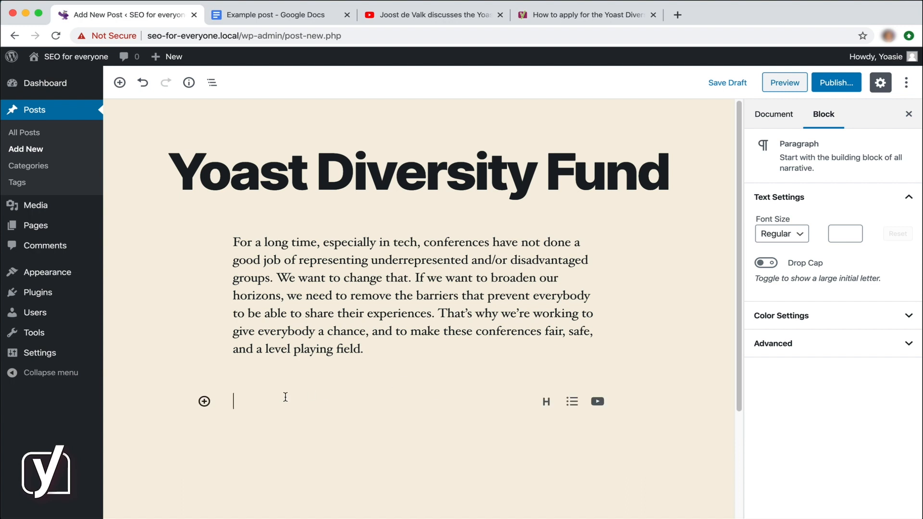
mouse_move(285, 401)
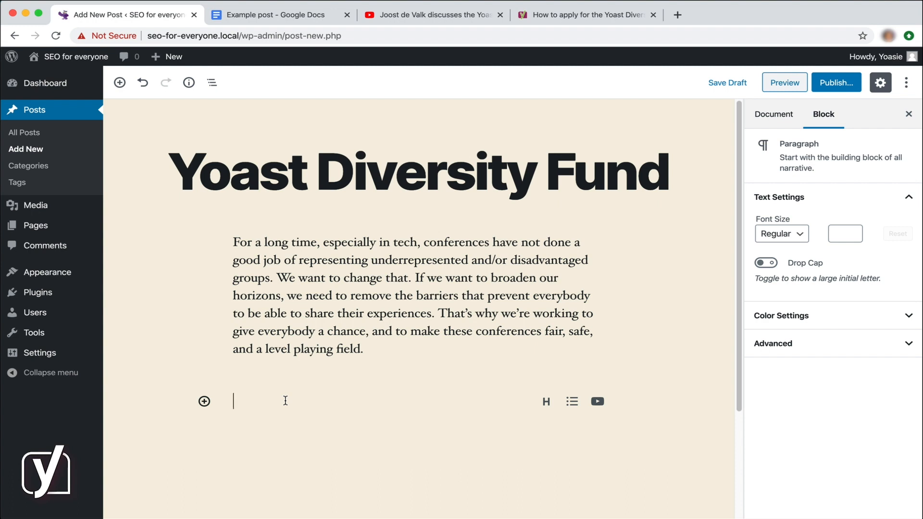
mouse_move(276, 38)
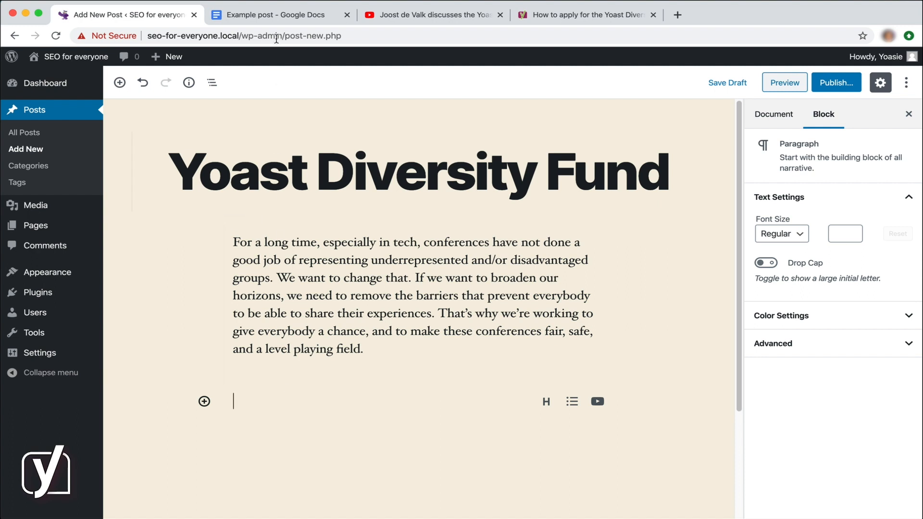
click(274, 14)
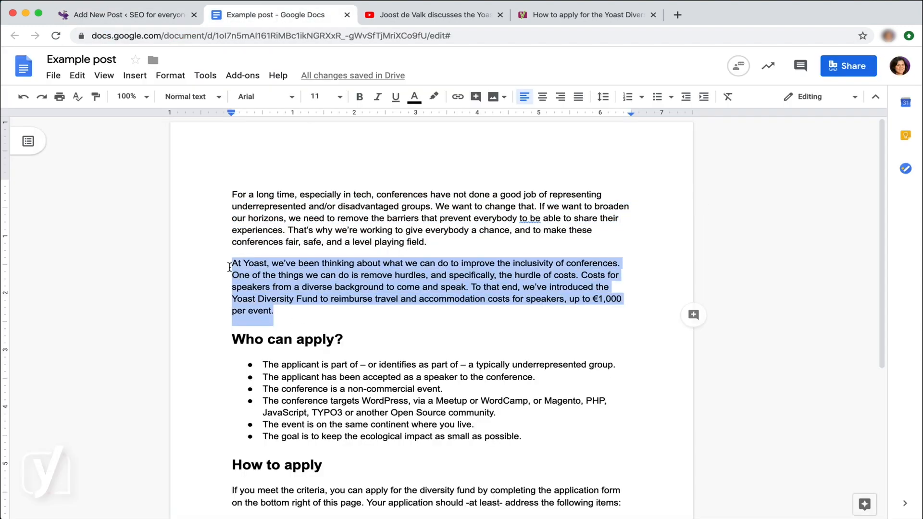
click(127, 14)
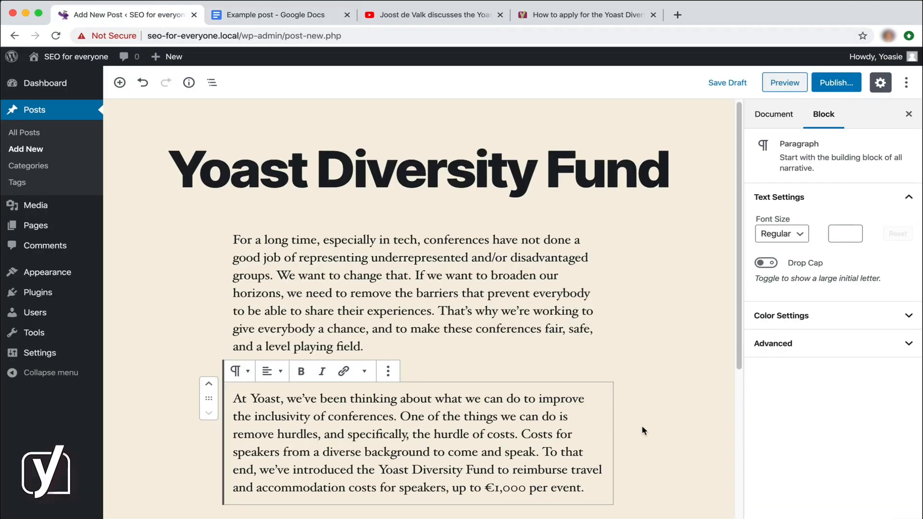
Step: Open the block inserter between the first and second introductory paragraphs
scroll(up, 3)
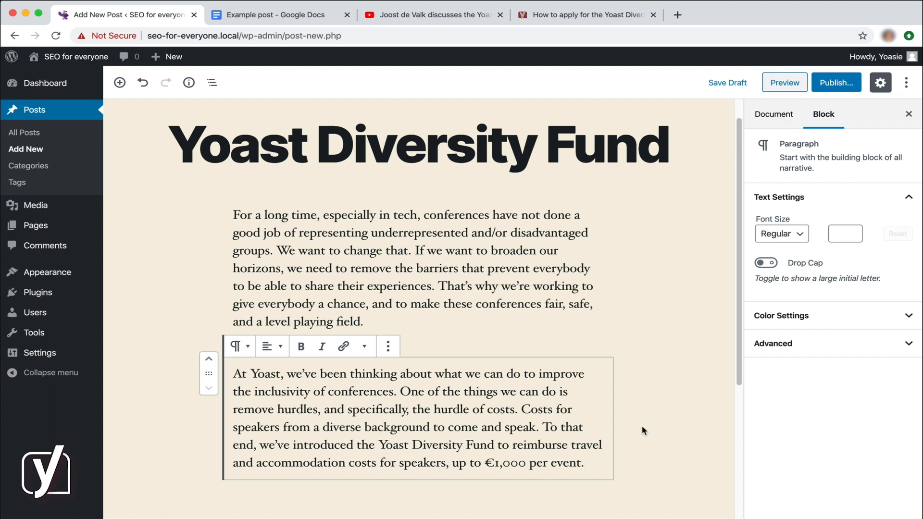
mouse_move(465, 304)
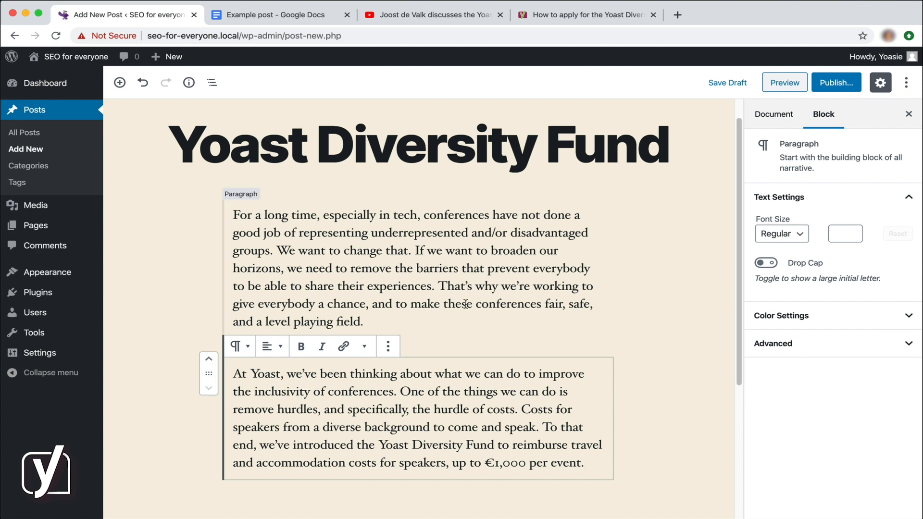
click(412, 268)
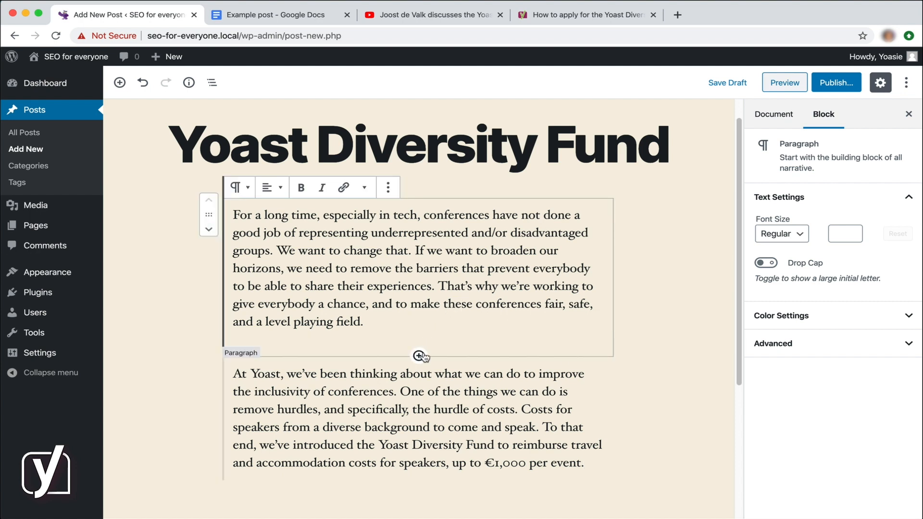
mouse_move(418, 357)
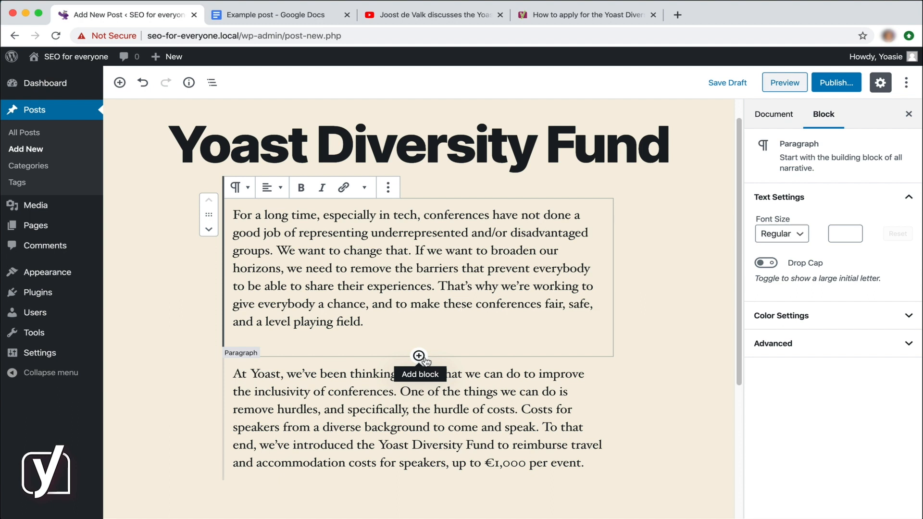
click(419, 356)
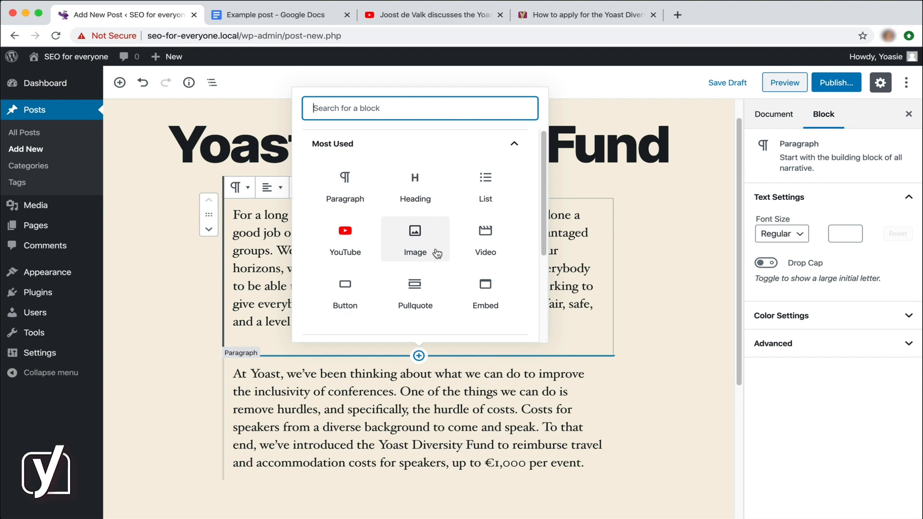
mouse_move(251, 346)
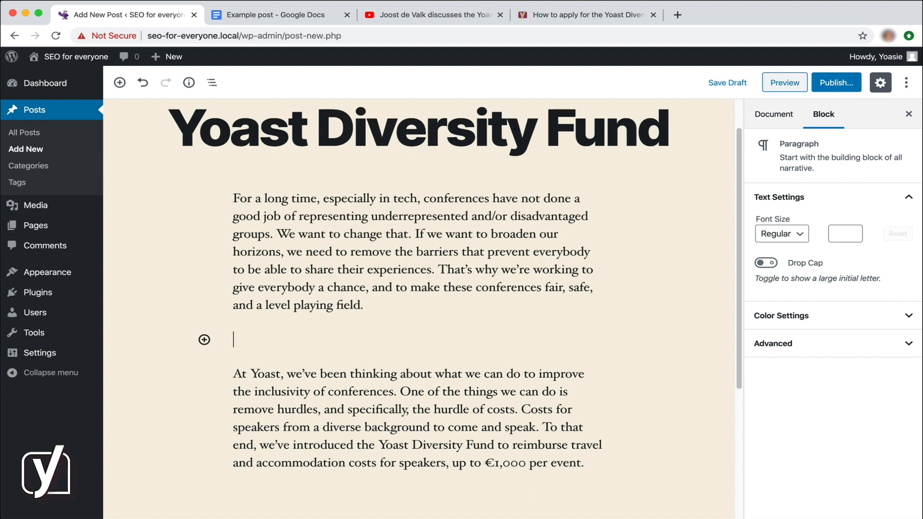
Step: Turn the new empty block into an Image block using the /image command
click(294, 339)
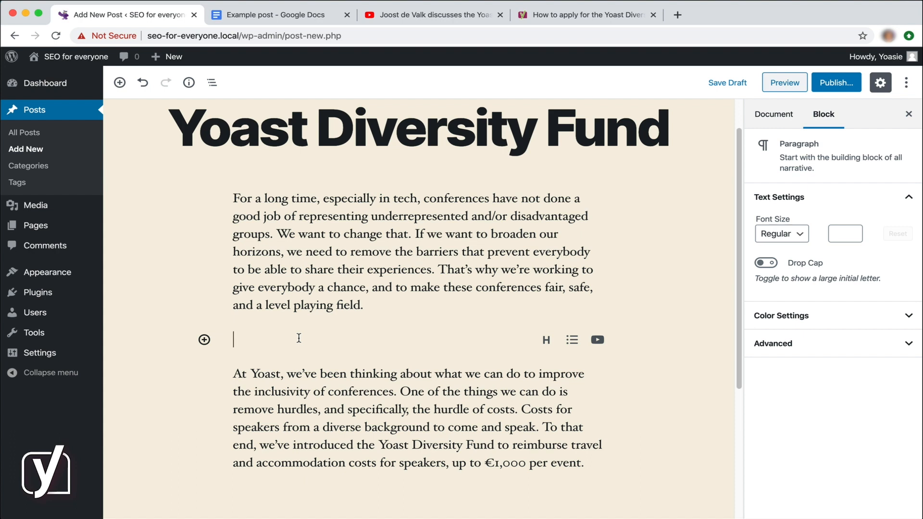
text(/ima)
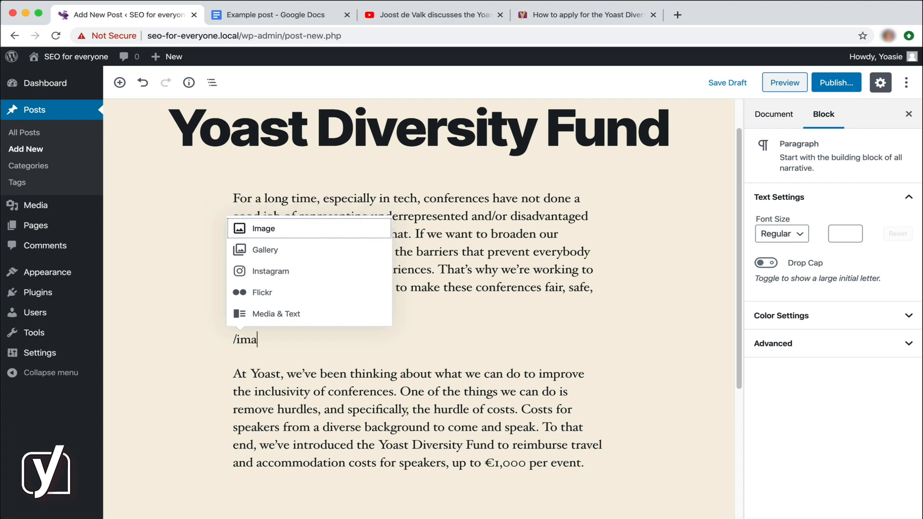
text(ge)
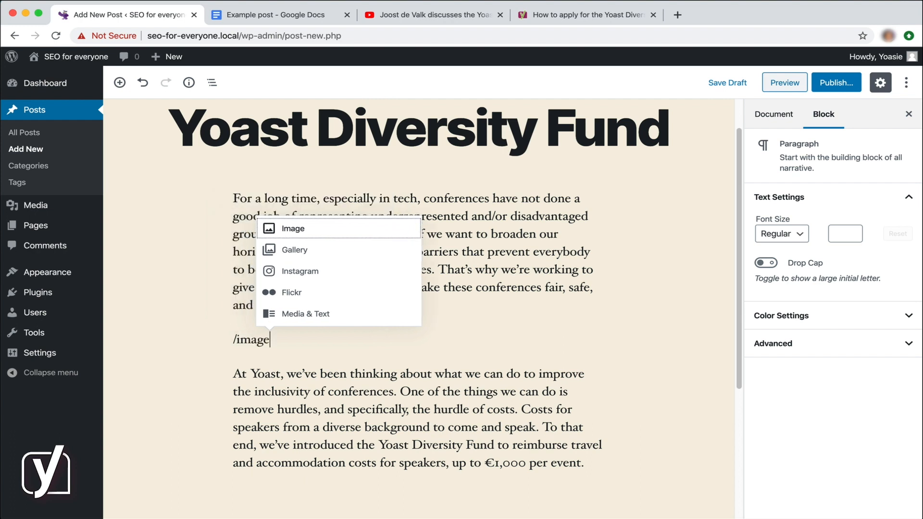
click(293, 339)
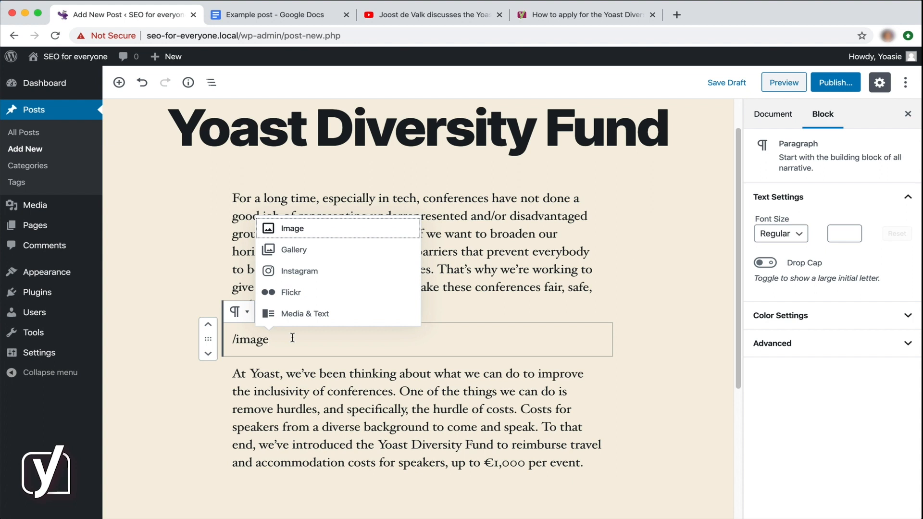
mouse_move(297, 228)
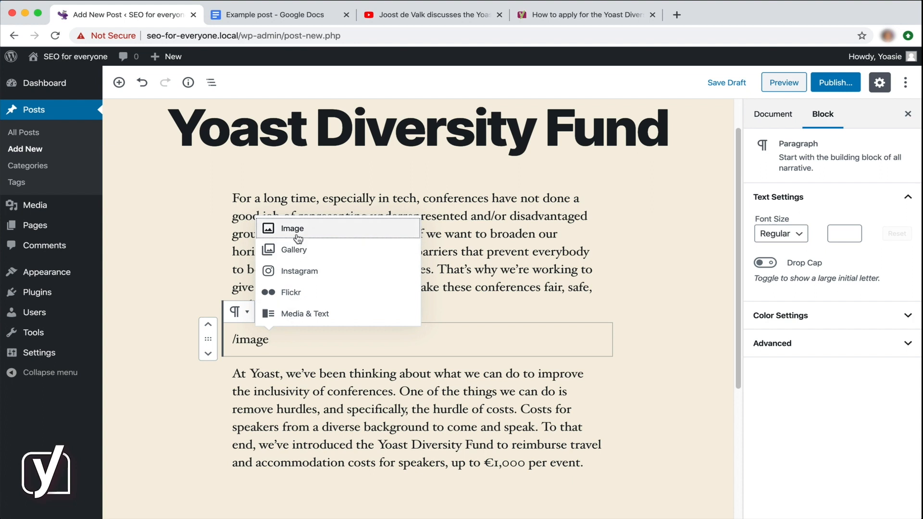
click(293, 229)
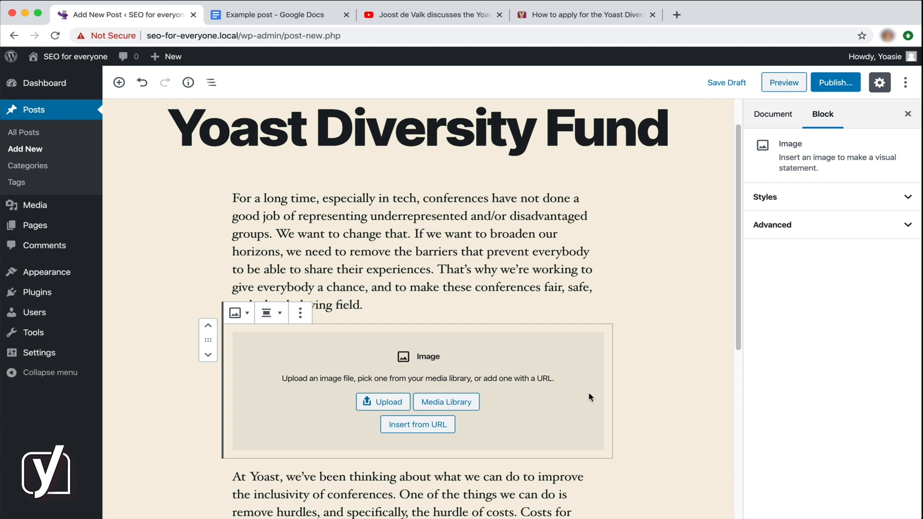
mouse_move(324, 446)
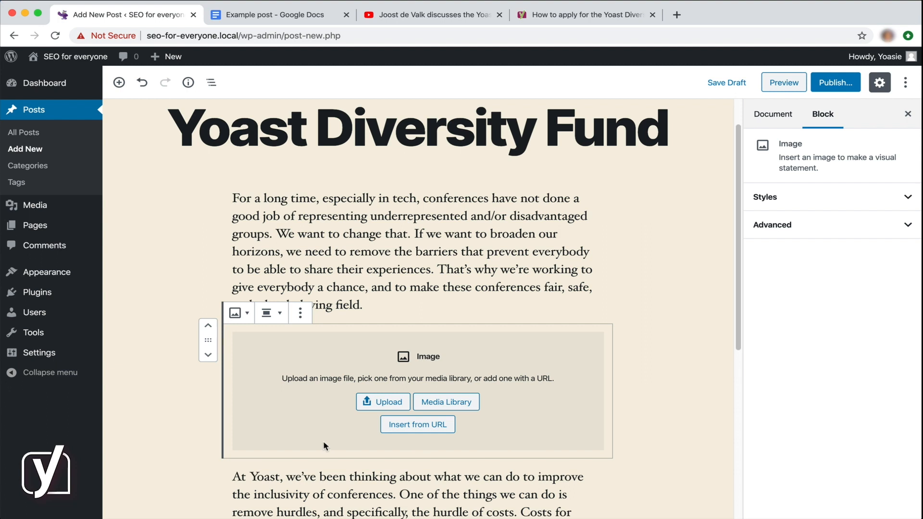
mouse_move(383, 402)
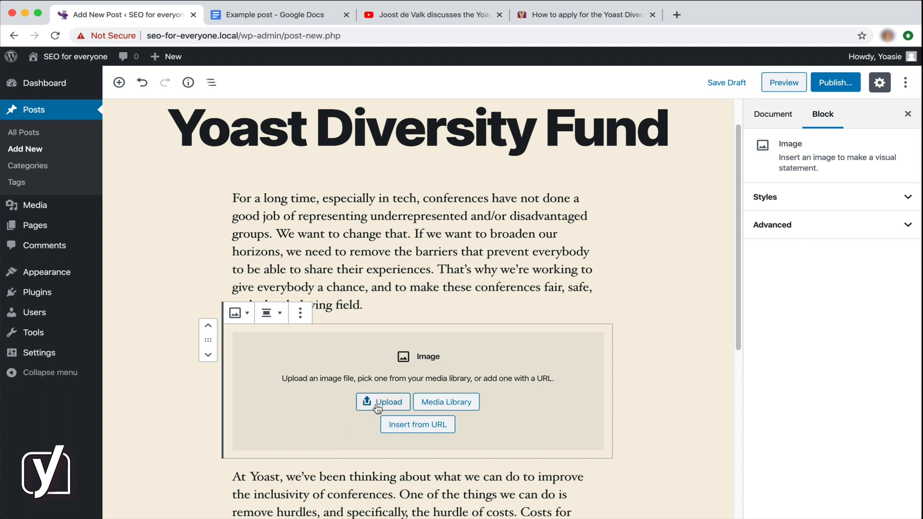
Step: Upload Yoast_diversity_fund_FI.png into the image block
click(383, 402)
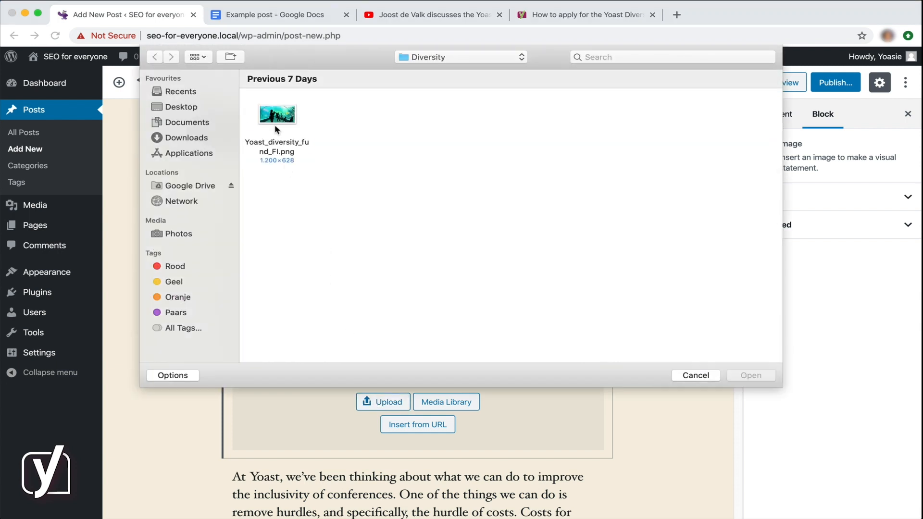
click(277, 113)
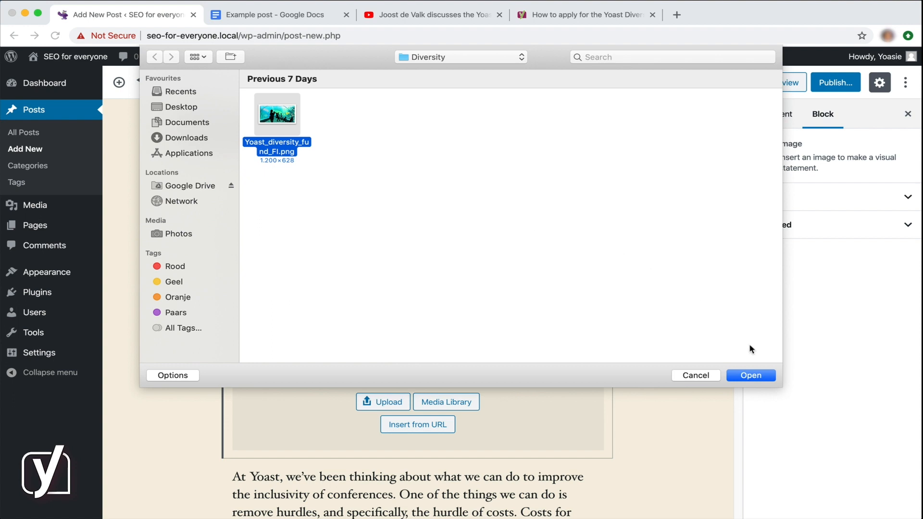
click(750, 375)
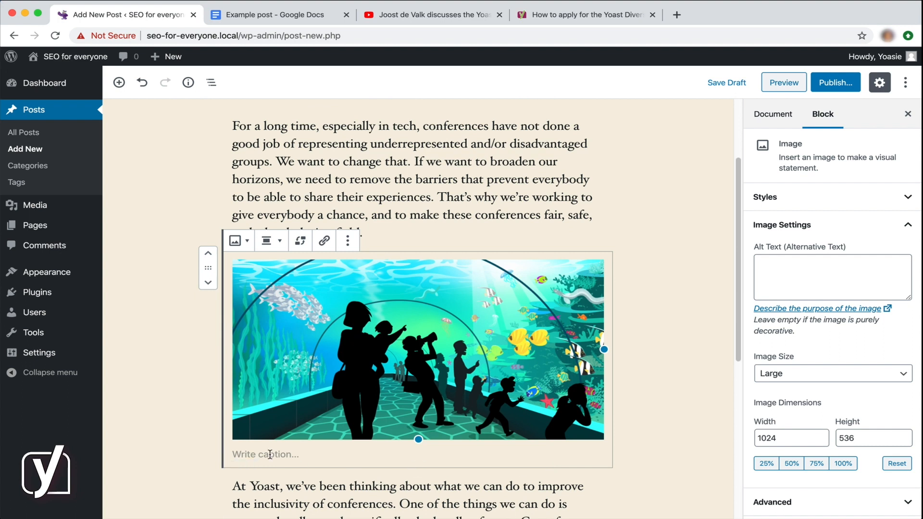
Step: Caption the image 'Yoast cares for diversity', correcting the misspelled word
click(265, 454)
text(Y)
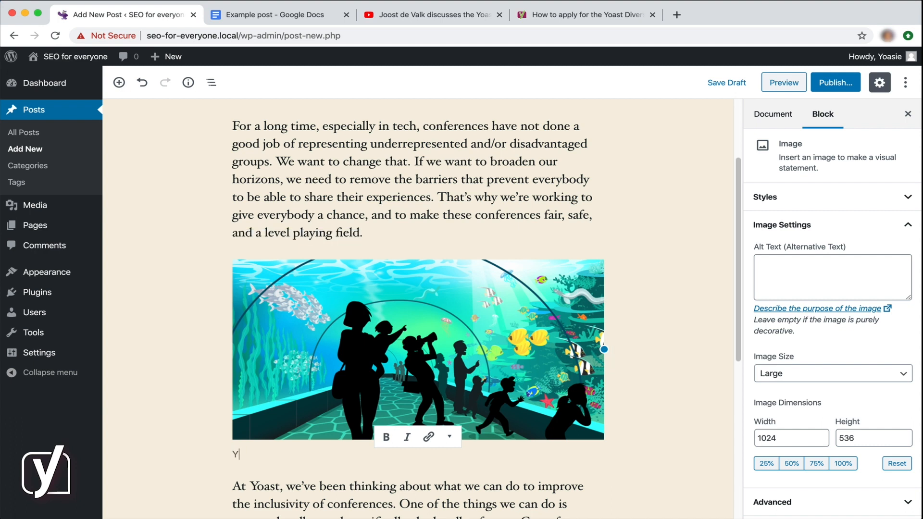
text(oast cares)
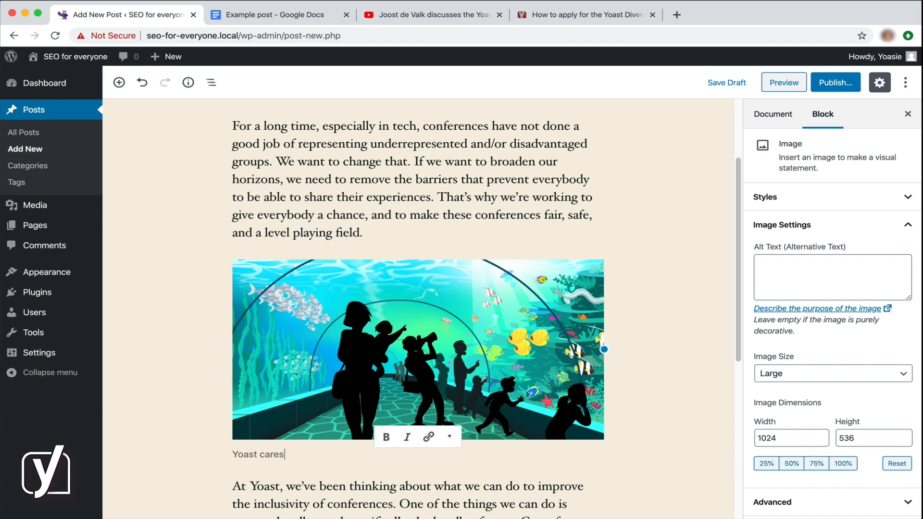
text(for diveristy)
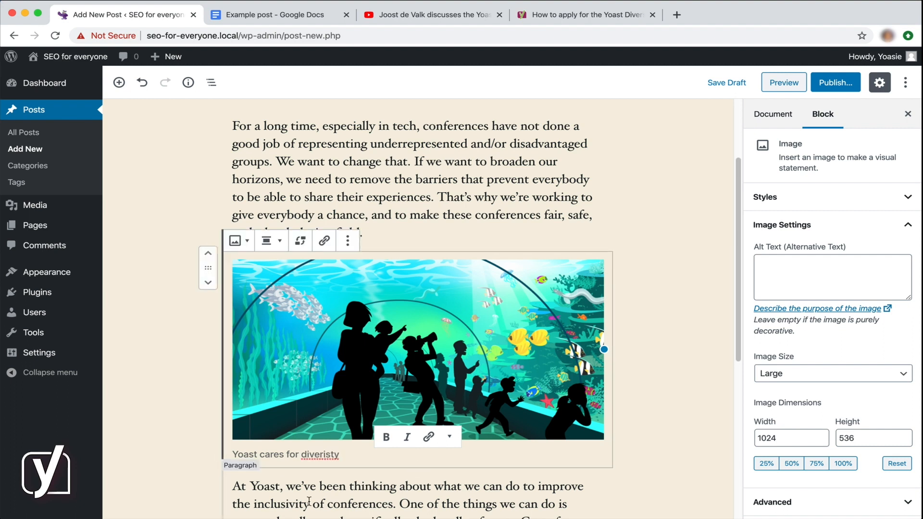
right_click(322, 454)
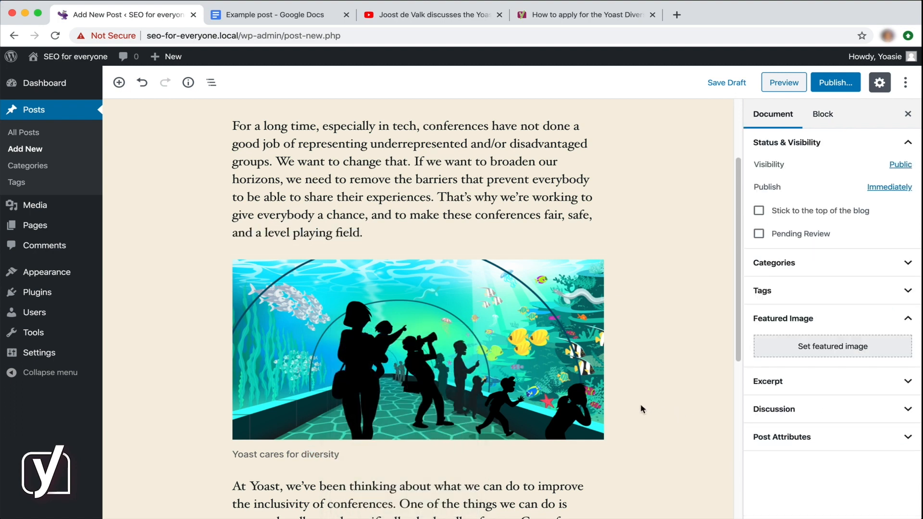
Step: Add a 'Learn more from Joost' heading below the second paragraph, with a new paragraph after it
scroll(down, 3)
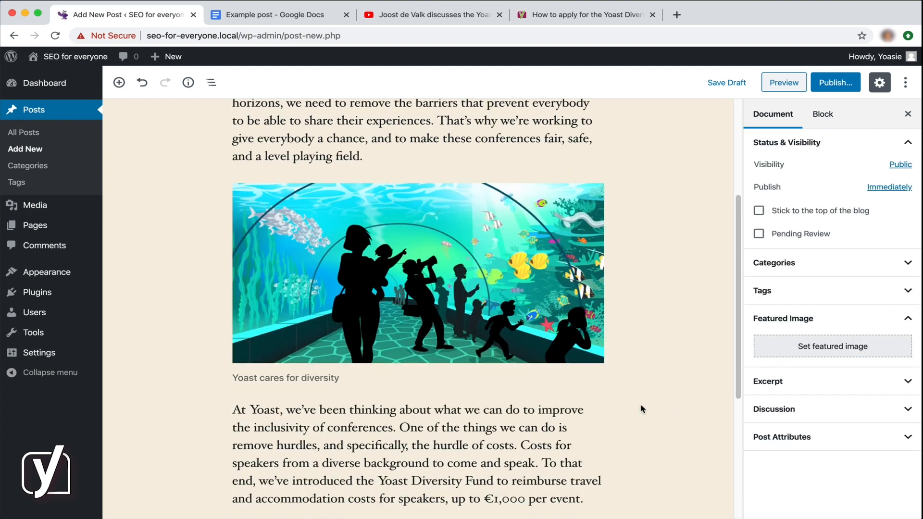
scroll(down, 3)
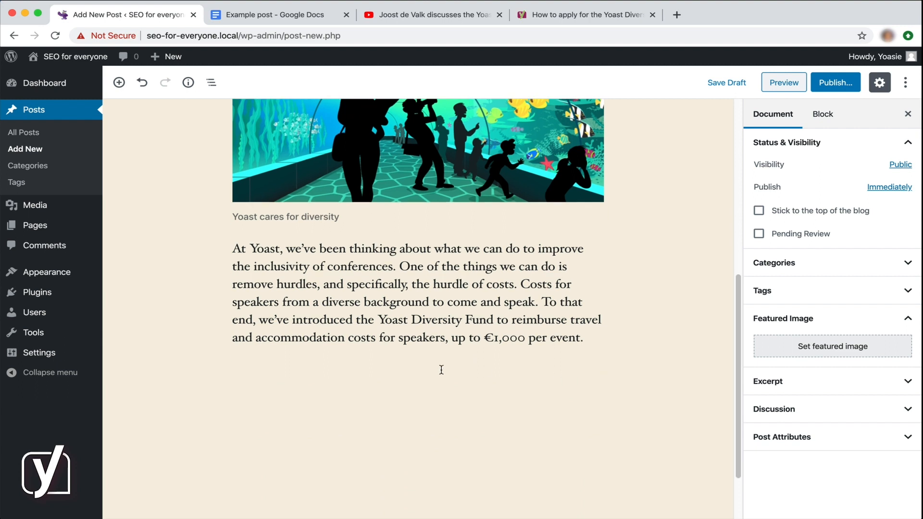
click(412, 376)
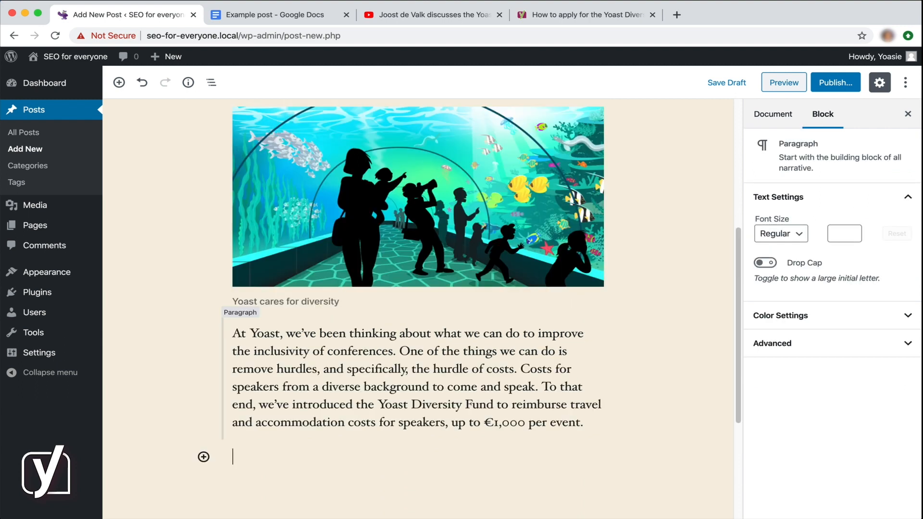
text(/headin)
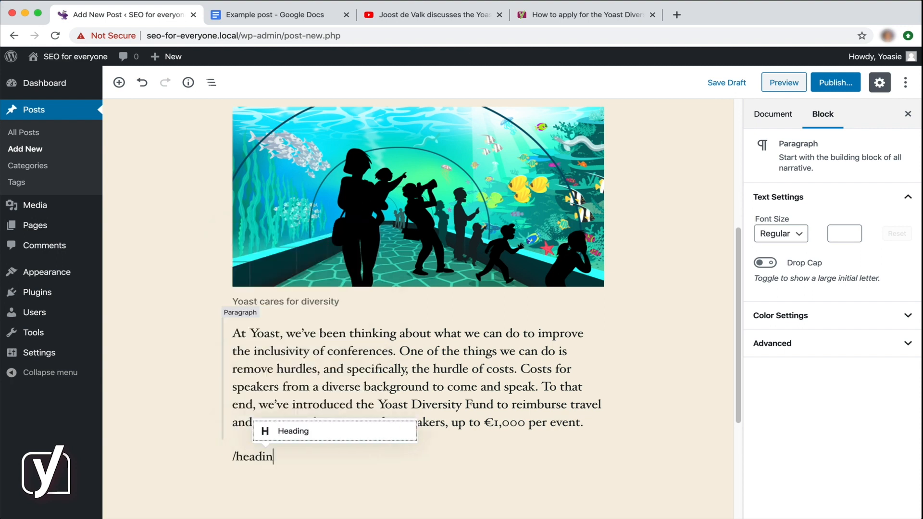
text(g)
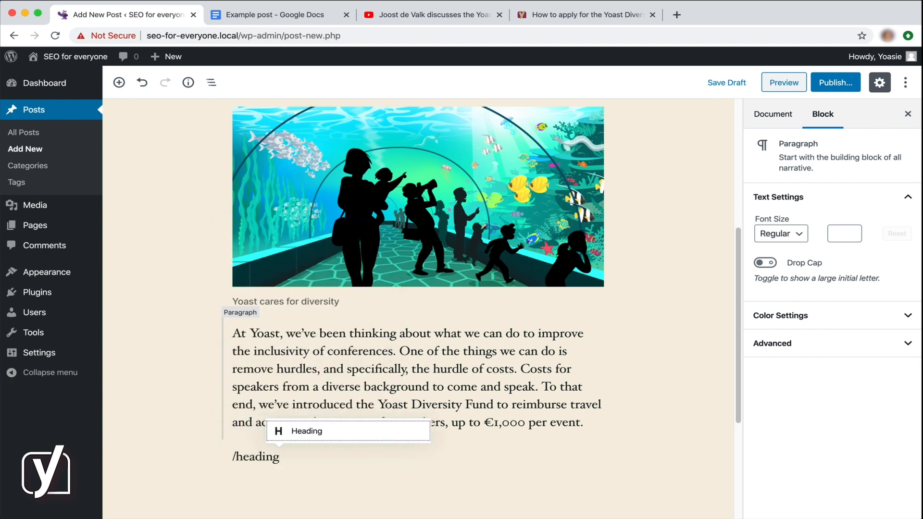
click(306, 431)
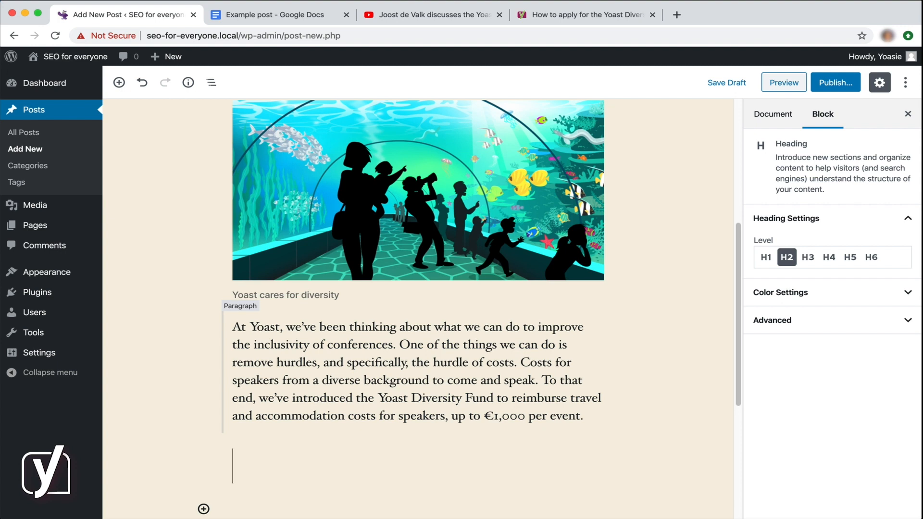
text(Learn m)
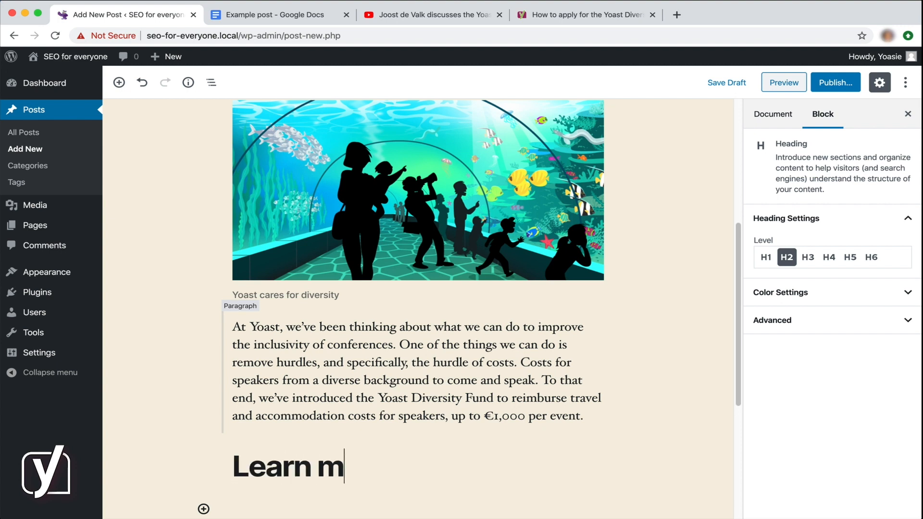
text(ore from Joost)
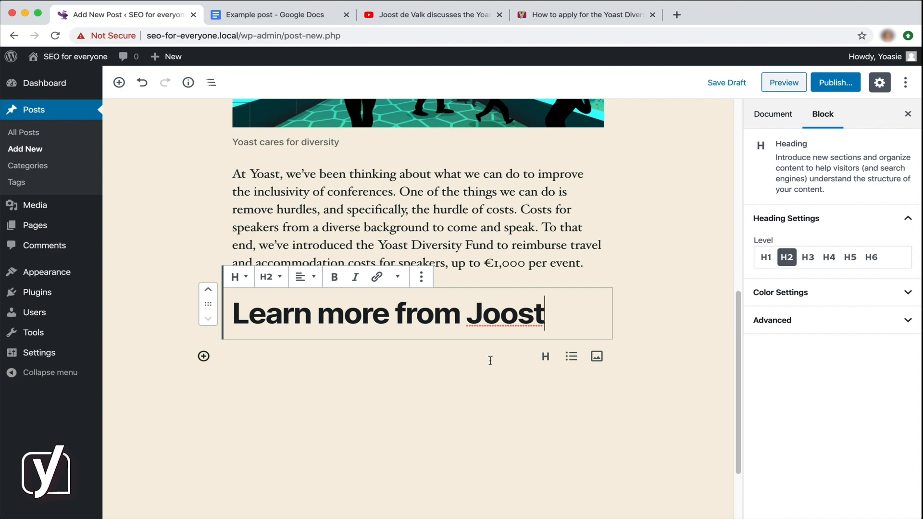
mouse_move(562, 323)
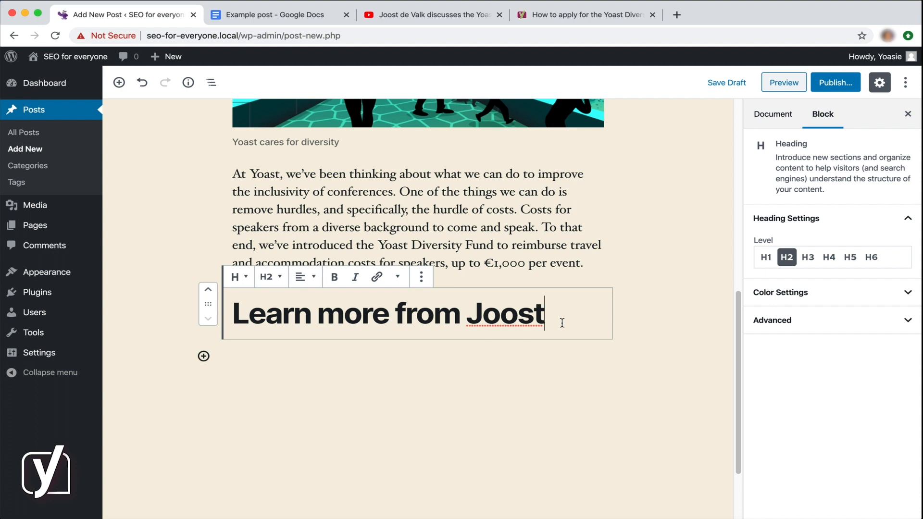
key(Enter)
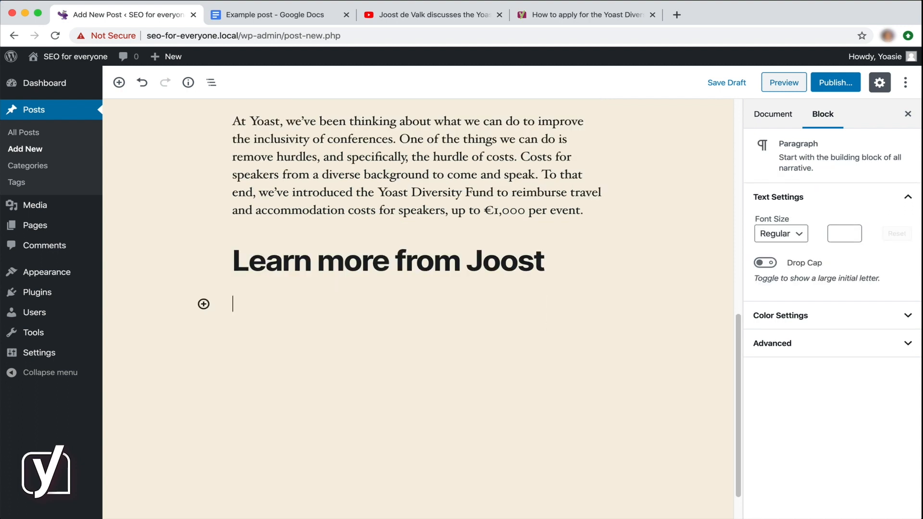
Step: Insert a Video block below the heading via the /video command
text(/)
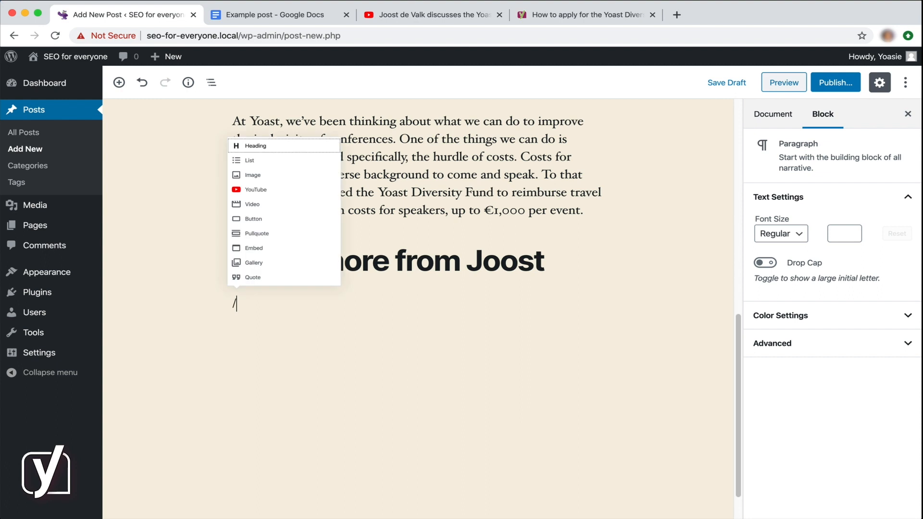
text(video)
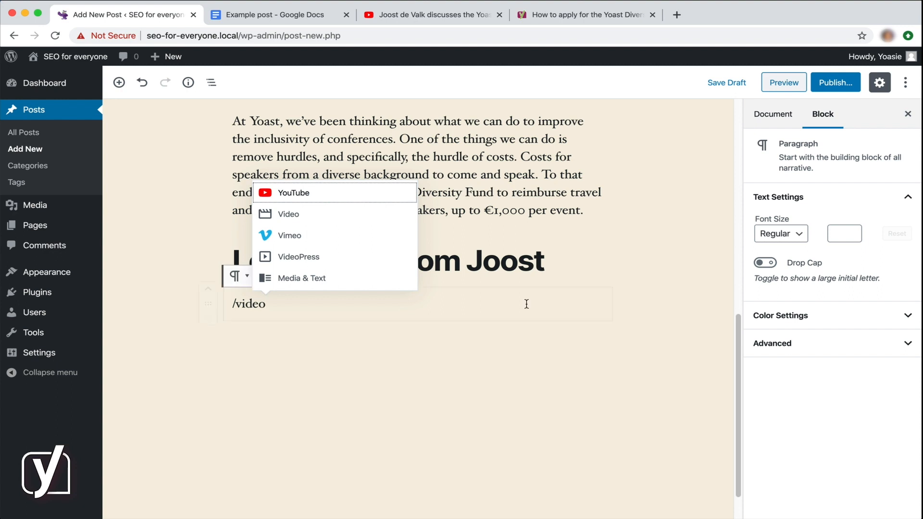
mouse_move(365, 195)
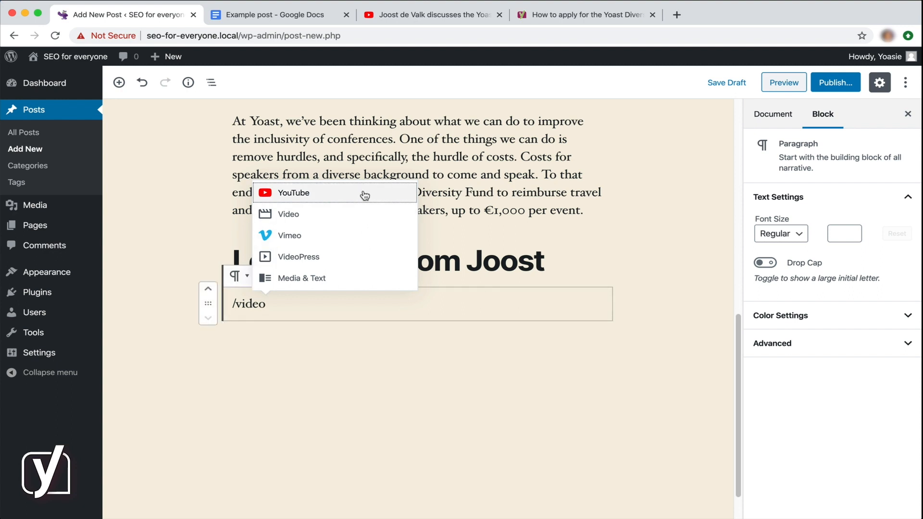
mouse_move(370, 217)
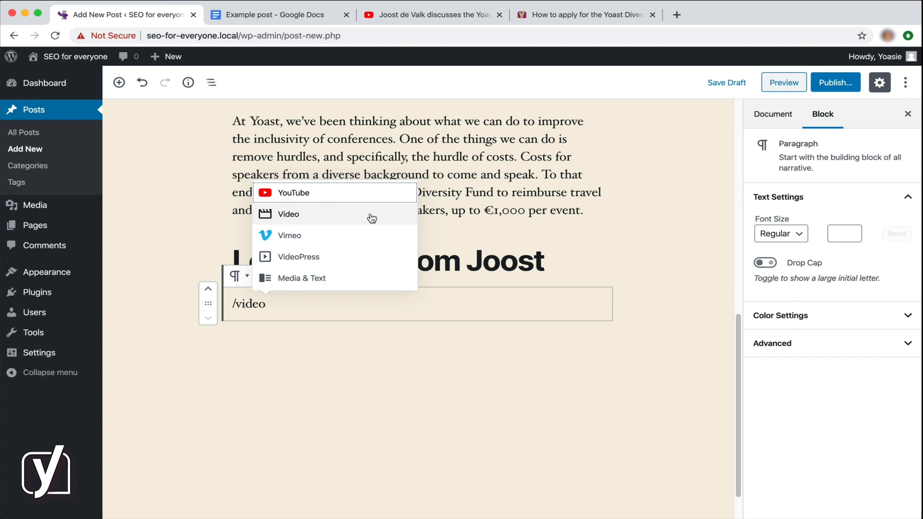
mouse_move(303, 223)
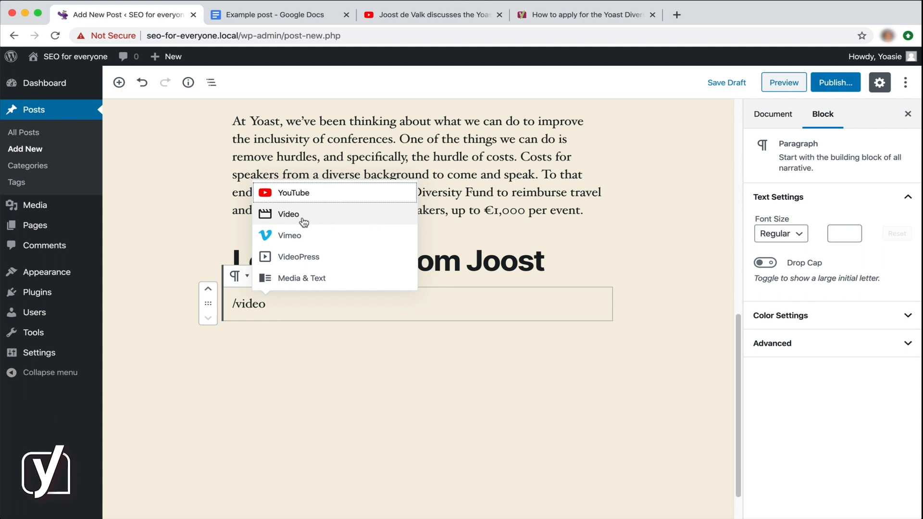
click(288, 213)
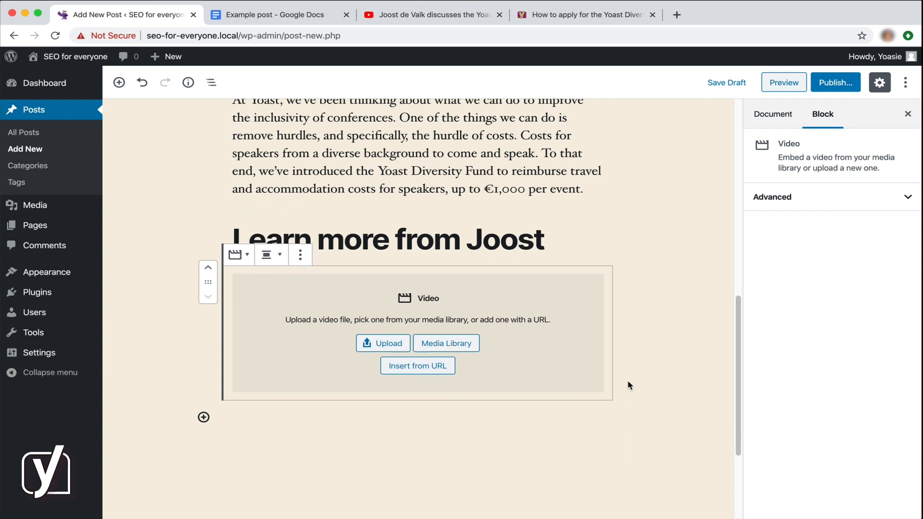
mouse_move(601, 386)
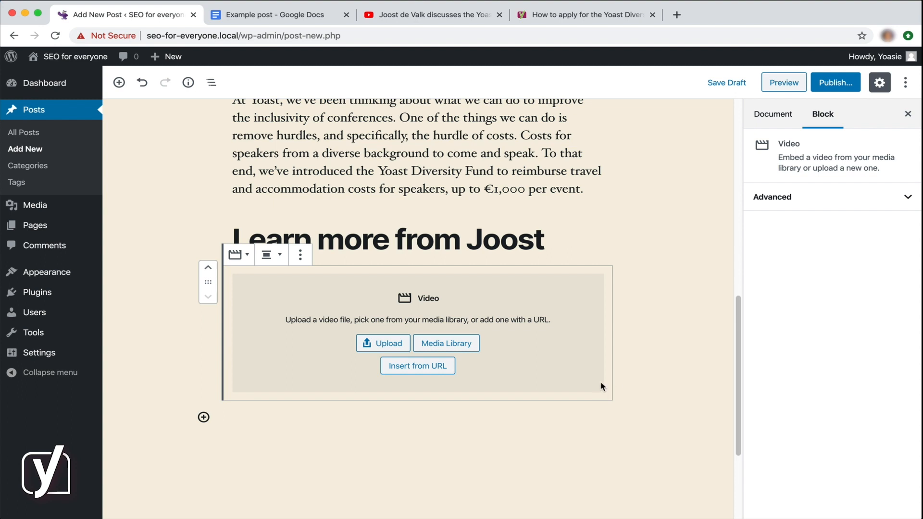
mouse_move(422, 382)
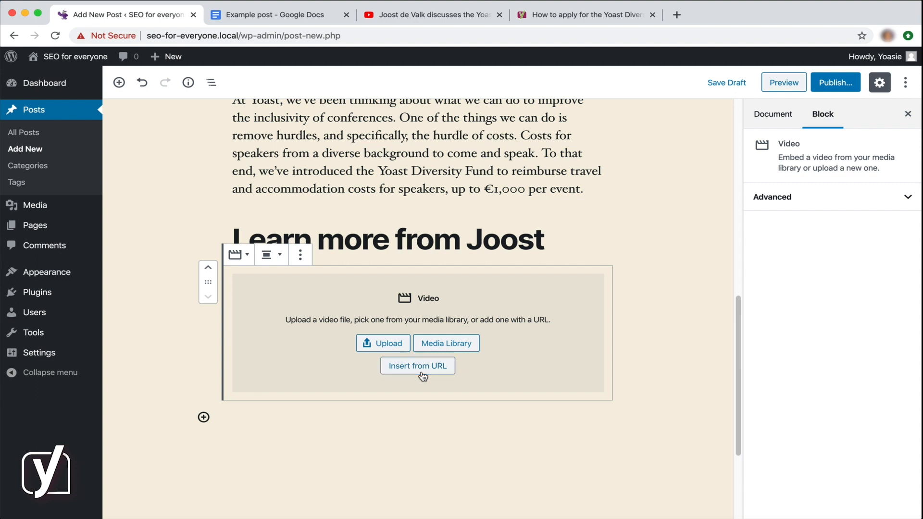
Step: Copy the Diversity Fund interview's YouTube URL for the video block's Insert from URL field
click(417, 365)
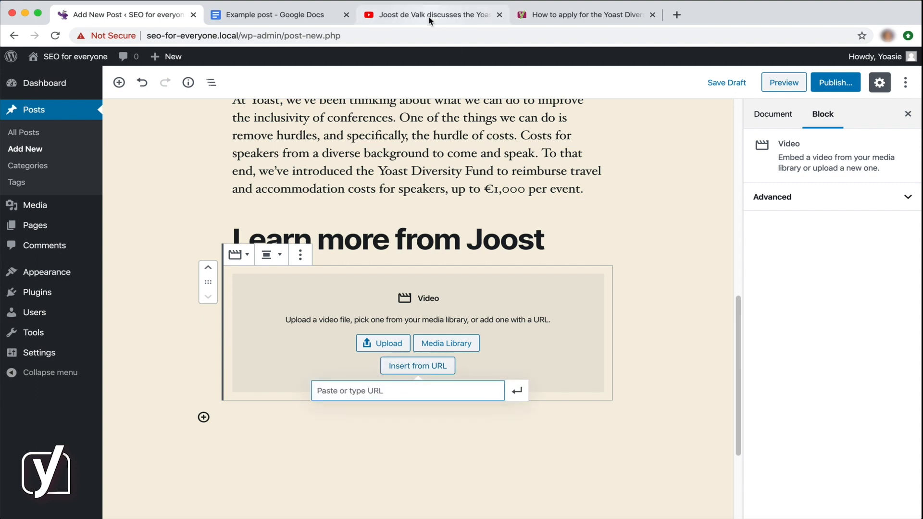
click(430, 14)
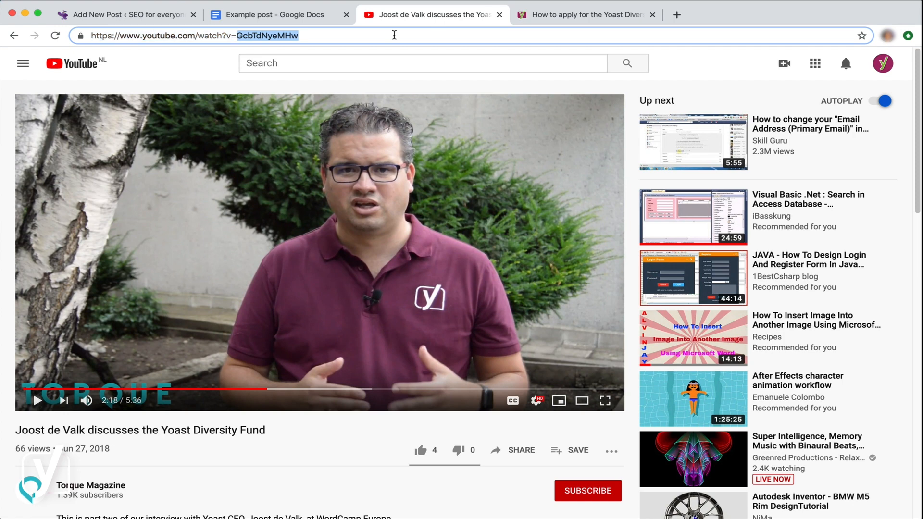
click(123, 14)
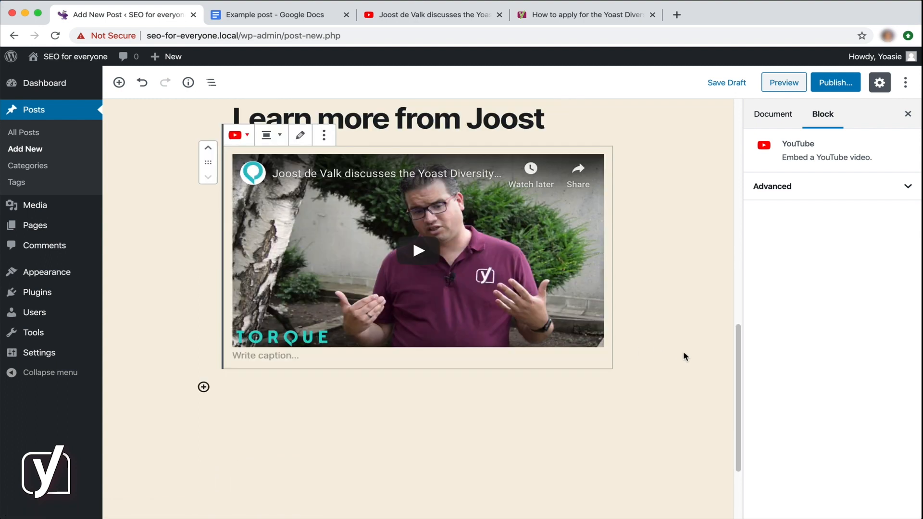
mouse_move(218, 400)
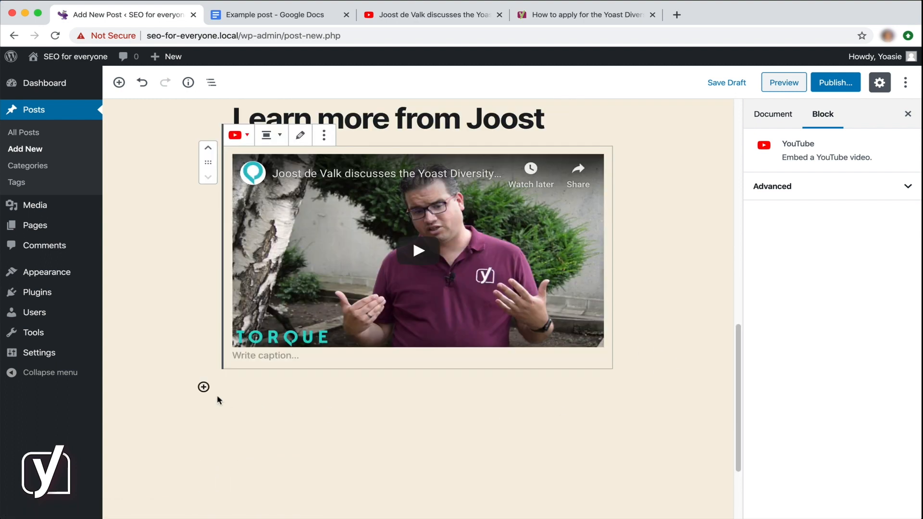
Step: Add a YouTube block from the inserter's Embeds section
click(203, 387)
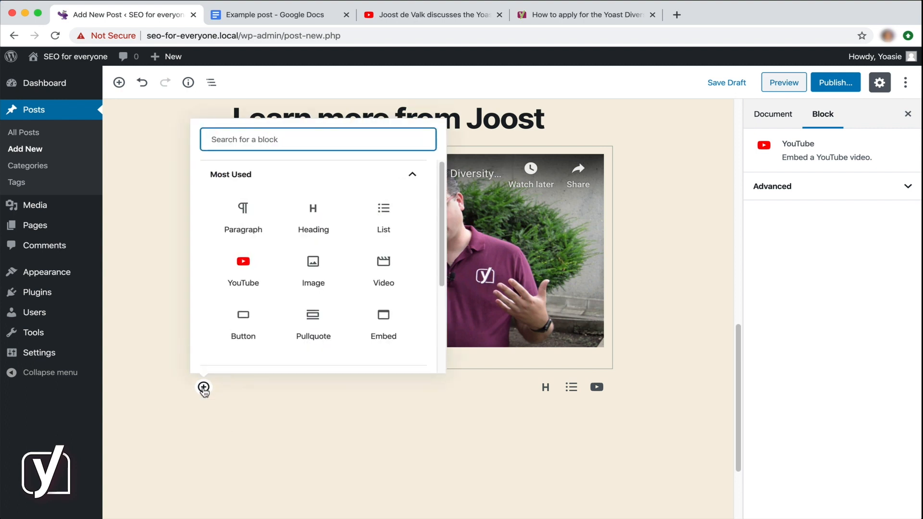
click(412, 174)
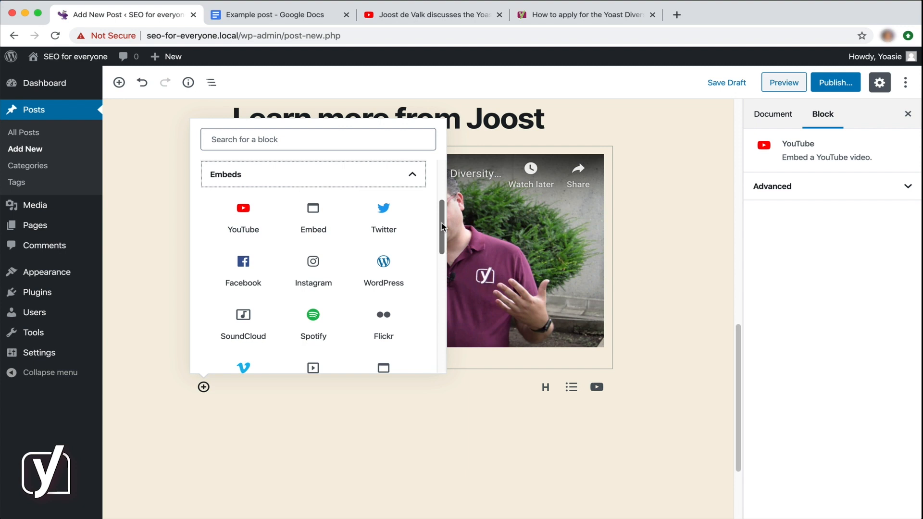
scroll(down, 3)
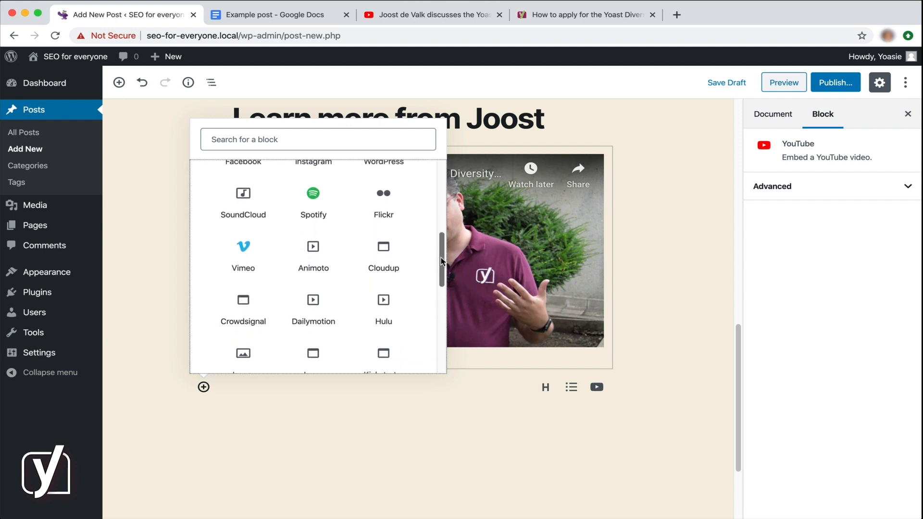
scroll(down, 3)
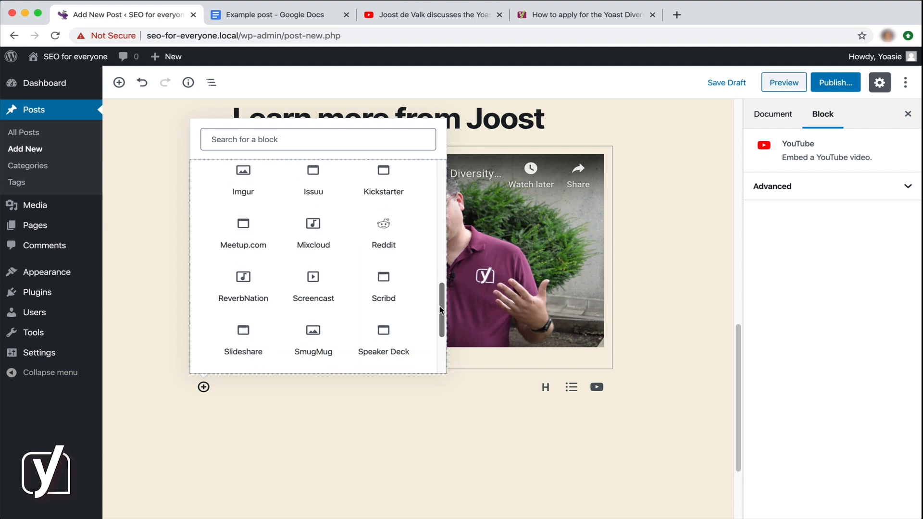
scroll(down, 3)
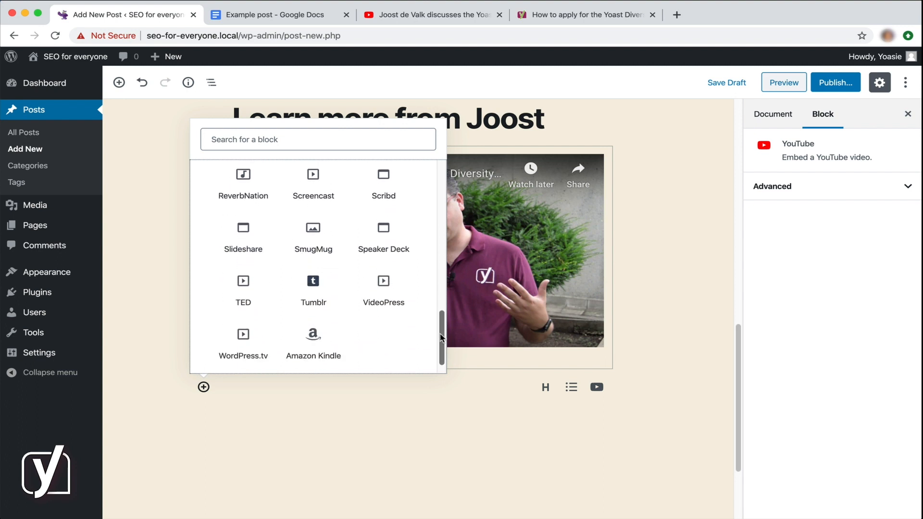
scroll(up, 3)
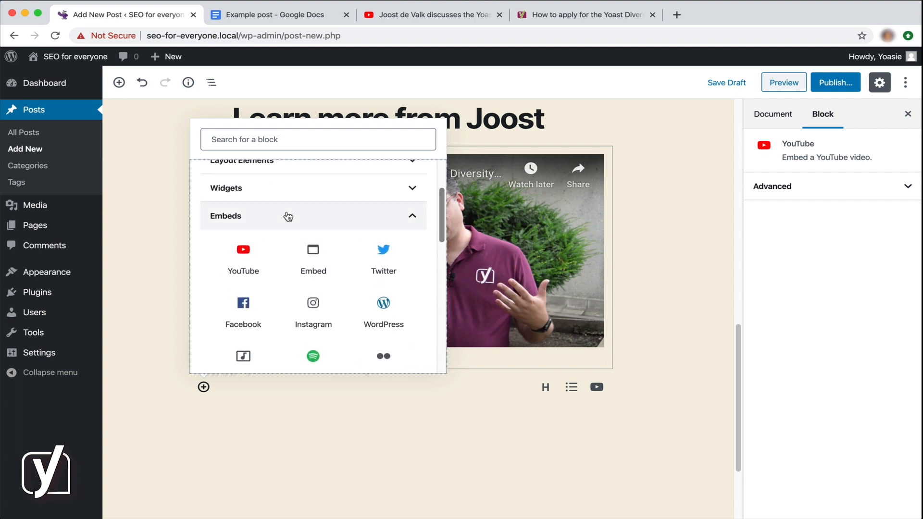
click(244, 250)
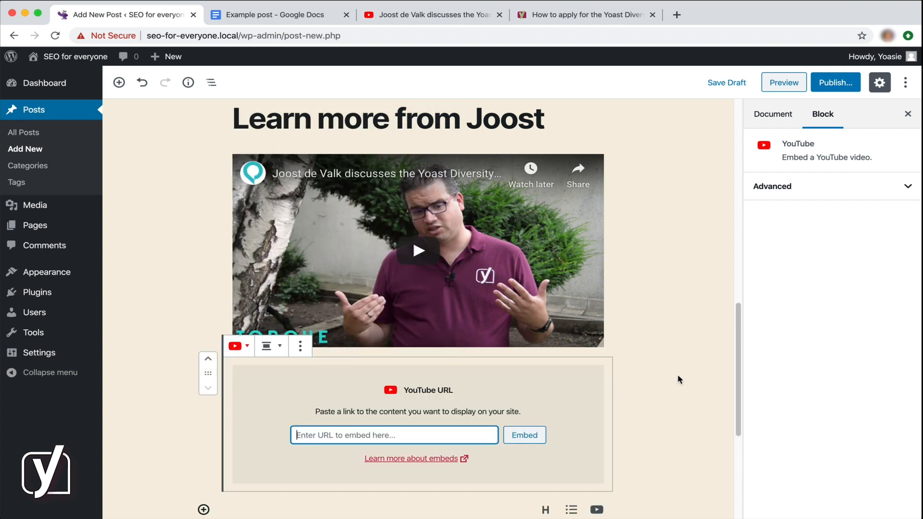
scroll(down, 3)
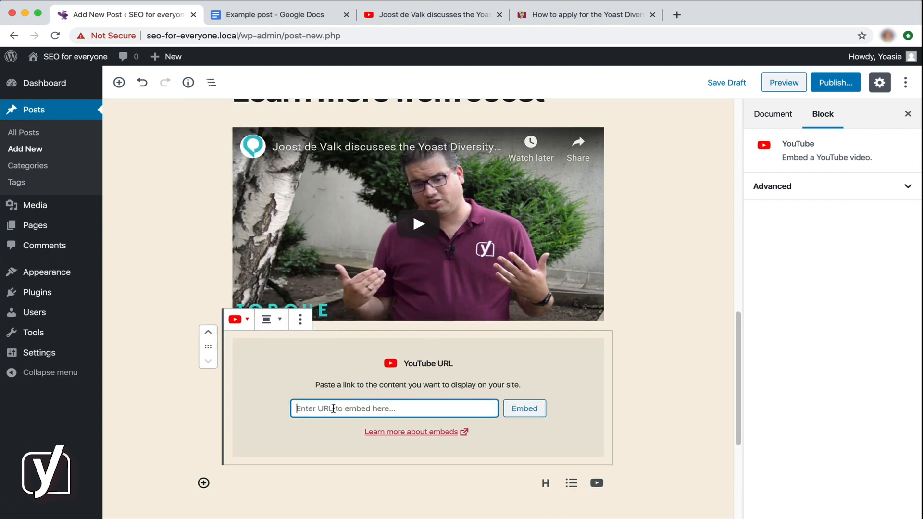
text(https://www.youtube.com/watch?v=GcbTdNyeMHw)
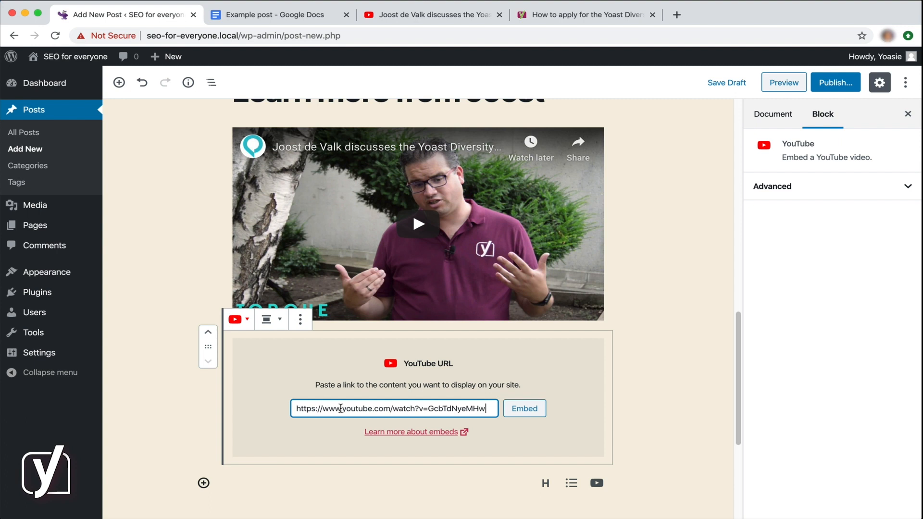
click(524, 408)
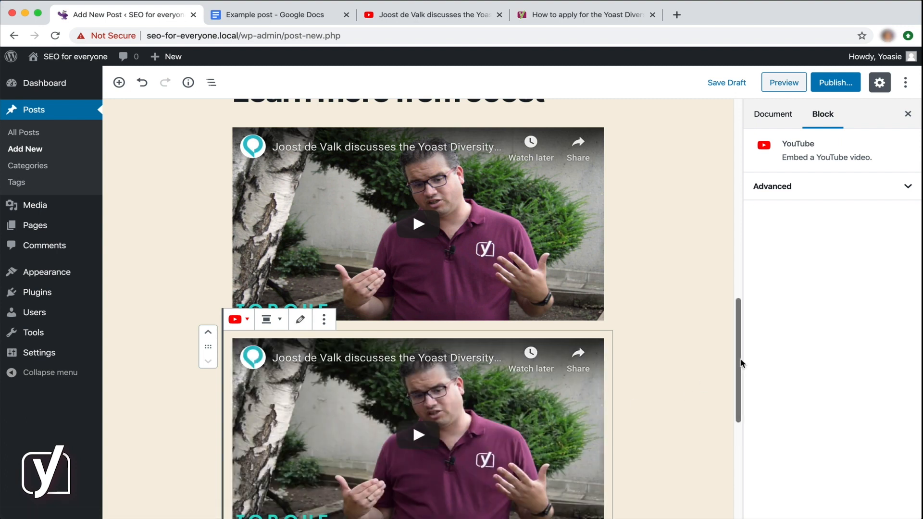
Step: Remove the upper YouTube block through its More options menu
scroll(down, 3)
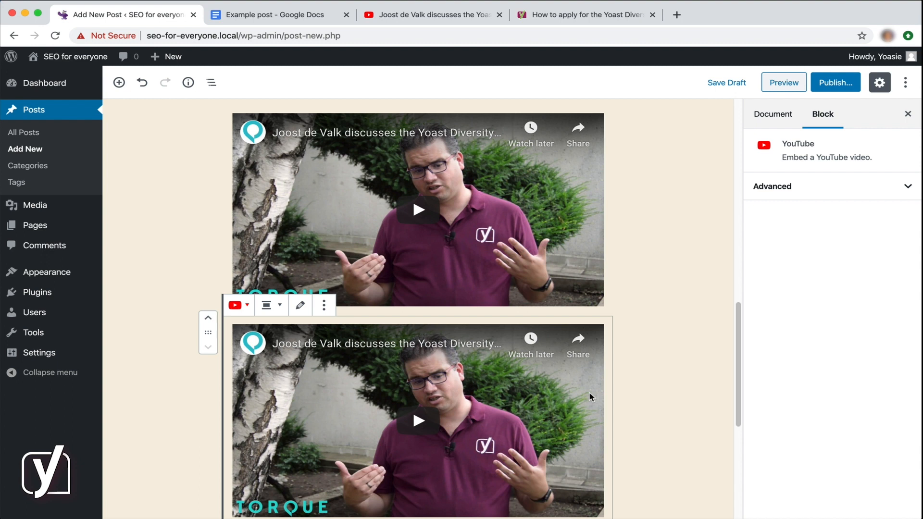
mouse_move(684, 382)
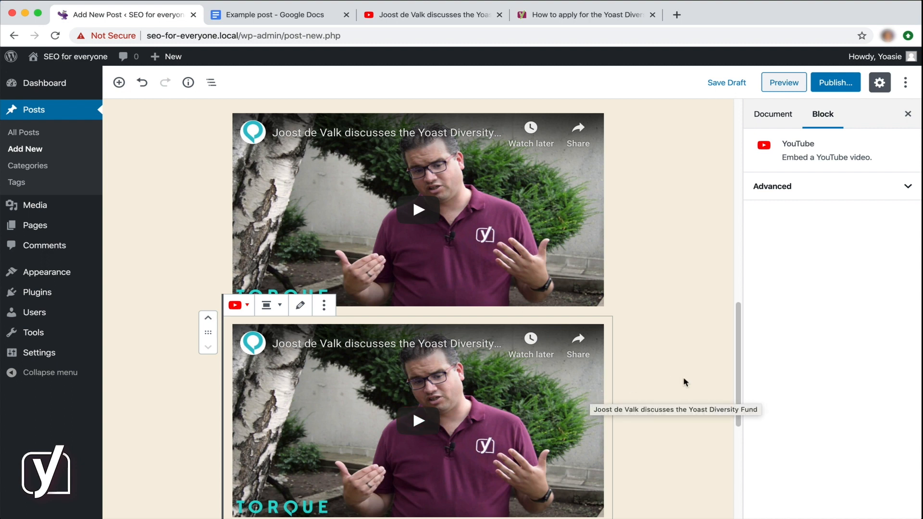
scroll(down, 3)
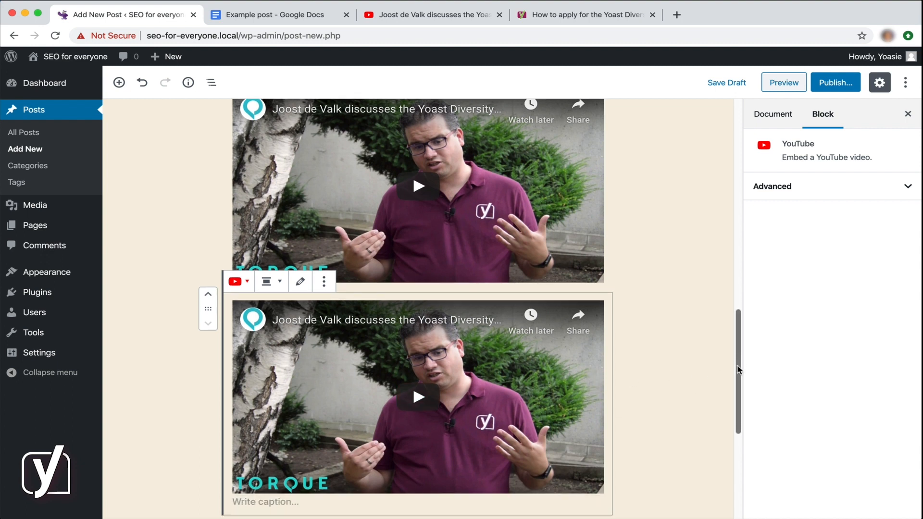
scroll(up, 3)
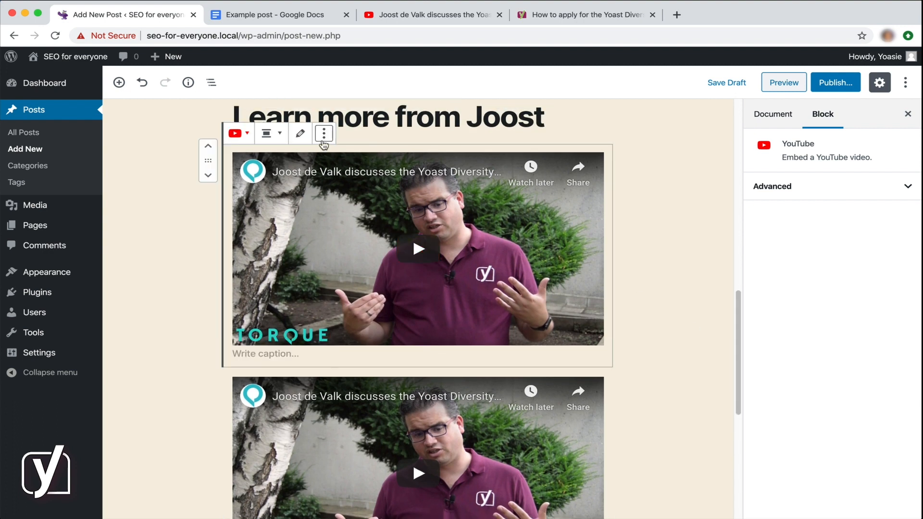
click(323, 133)
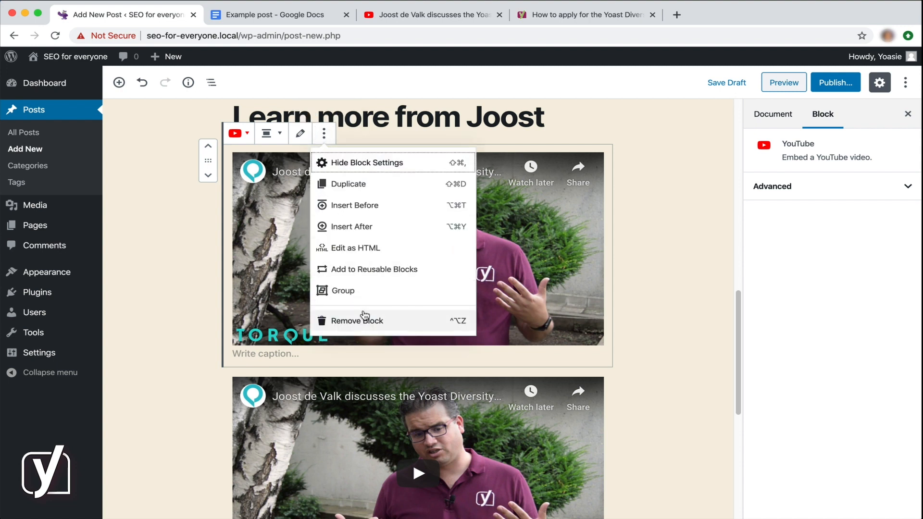
click(356, 320)
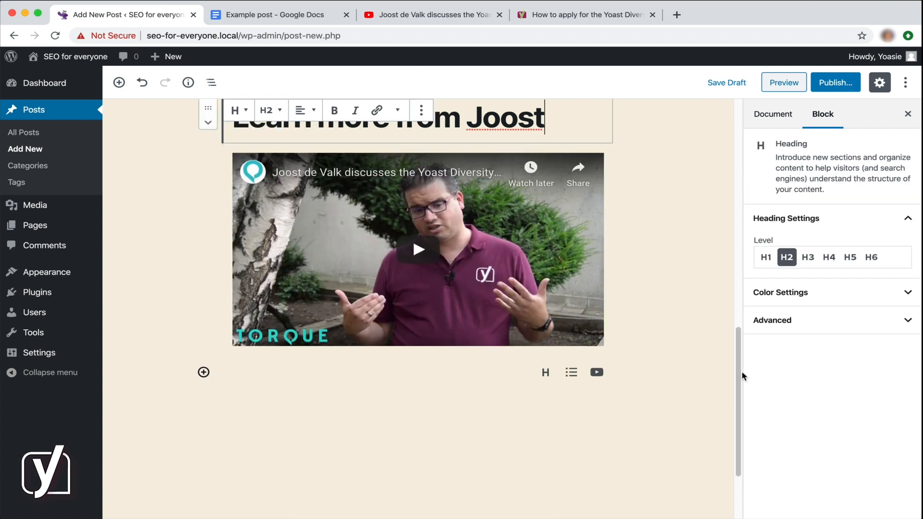
scroll(up, 3)
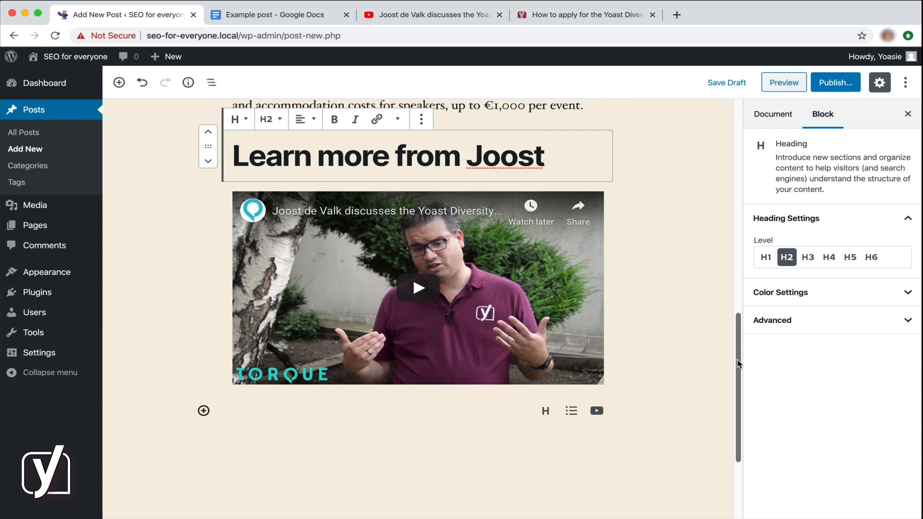
mouse_move(264, 414)
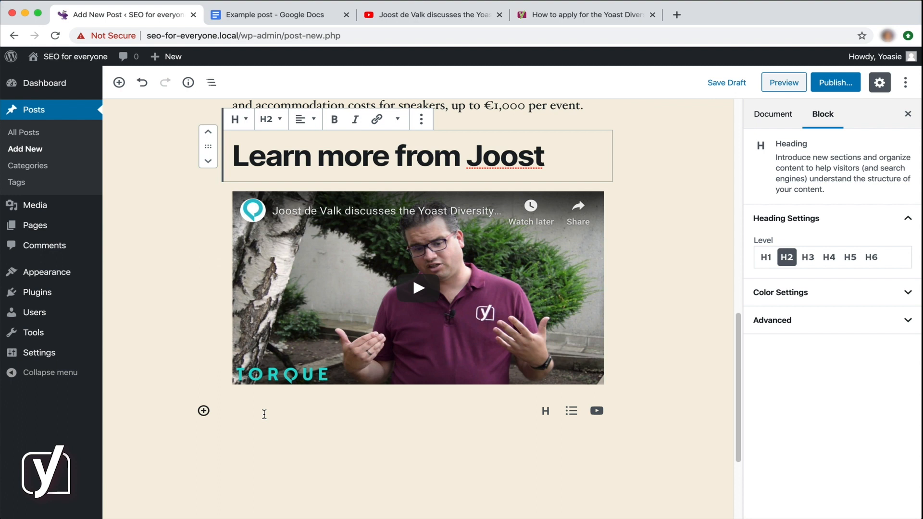
Step: Insert a heading block with /h and title it 'Who can apply?' under the video
text(/h)
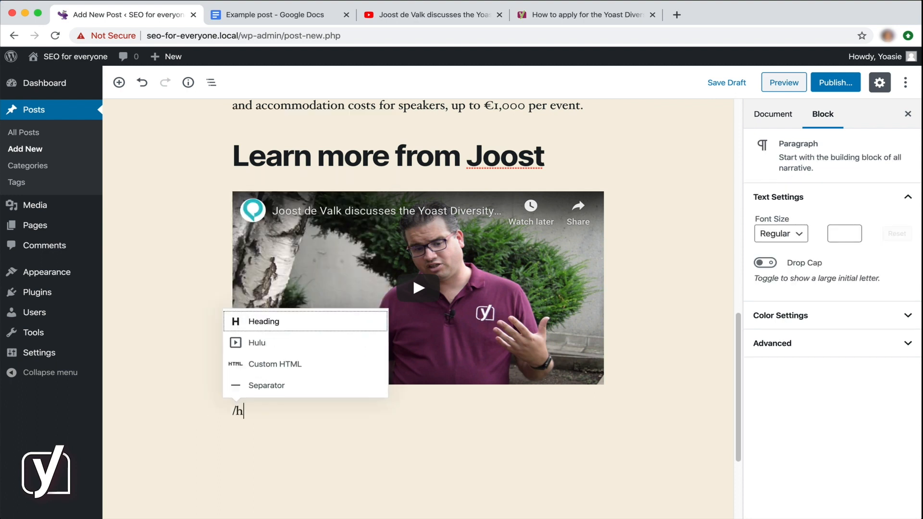
click(264, 321)
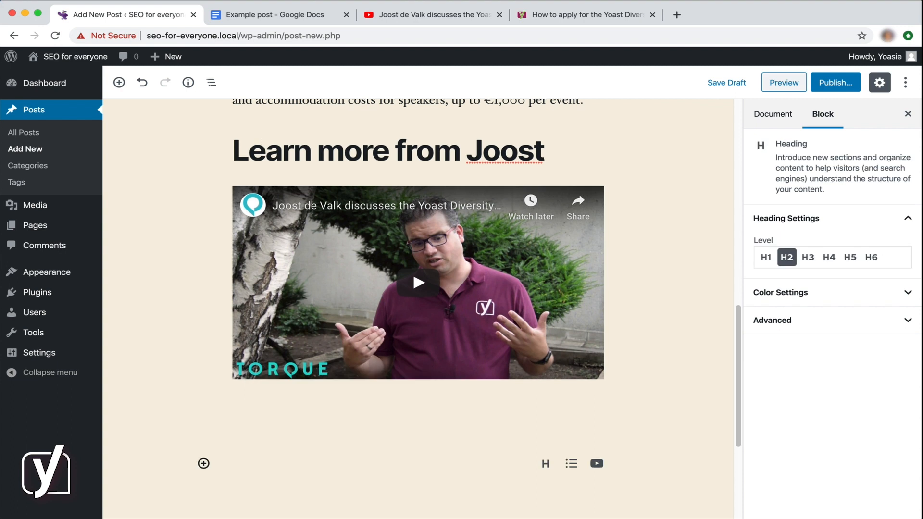
text(Who can appl)
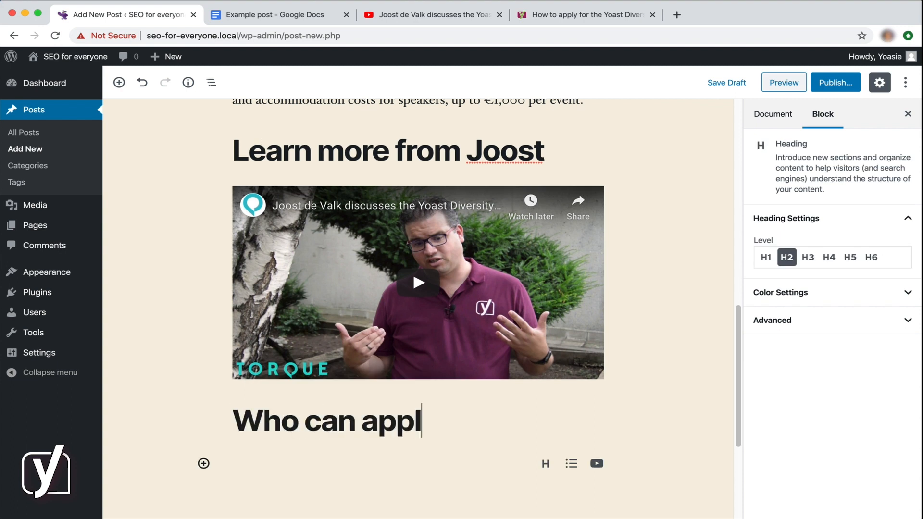
text(y?)
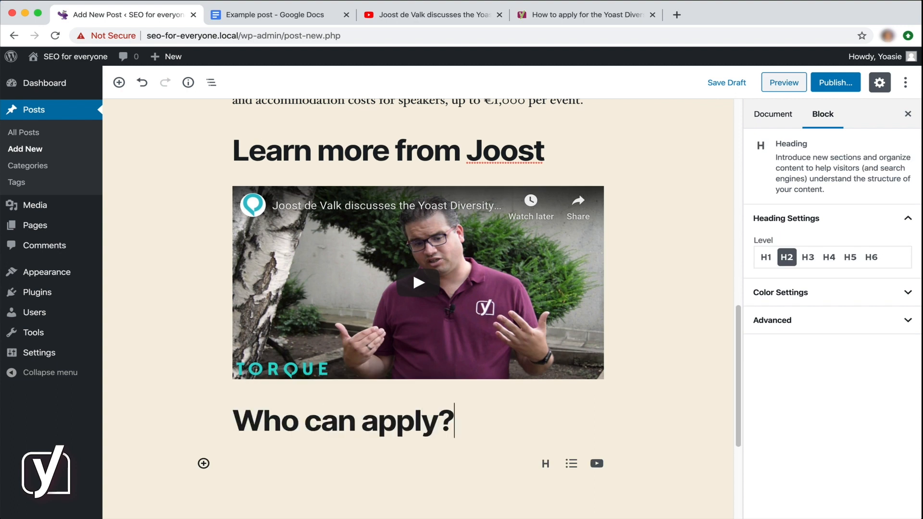
click(342, 421)
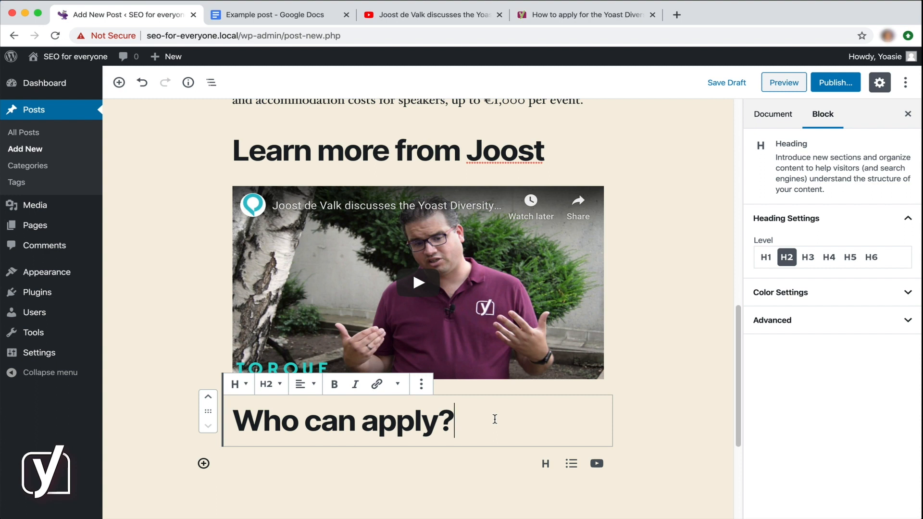
Step: Add a bulleted list and paste the six eligibility criteria copied from Google Docs
text(/lis)
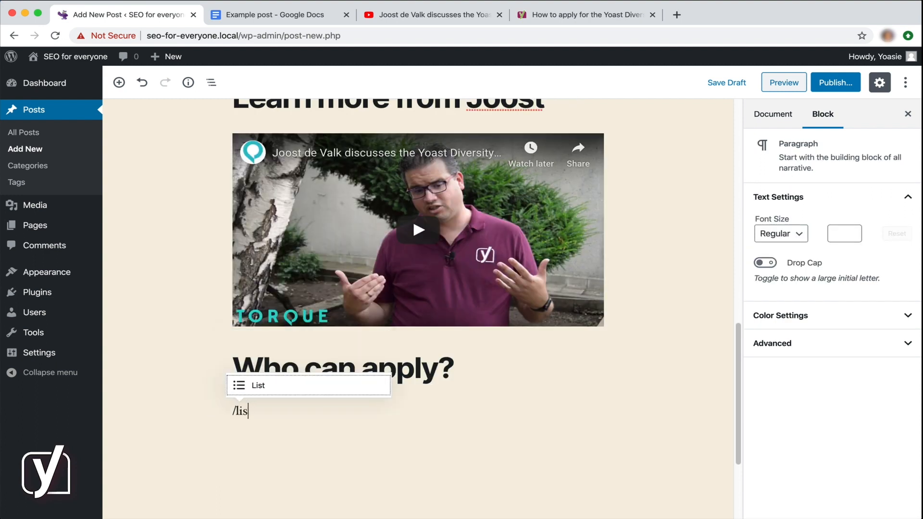
click(257, 385)
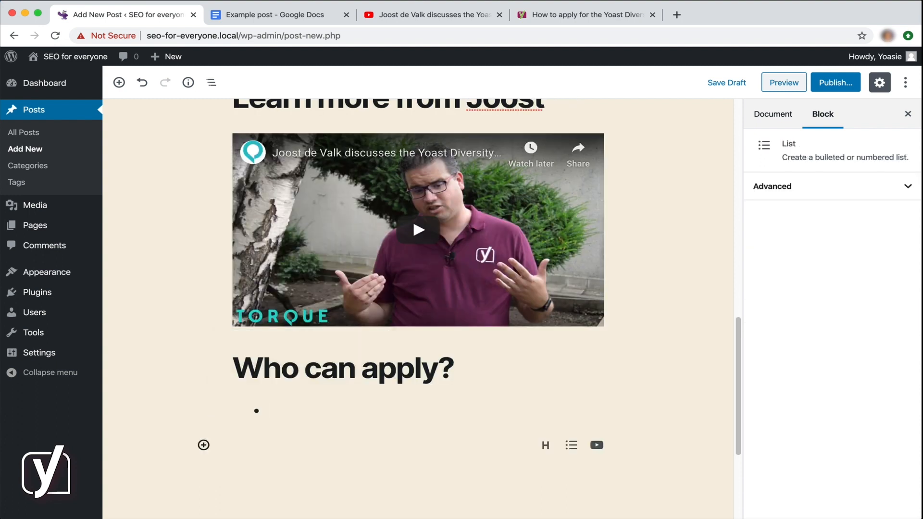
click(271, 14)
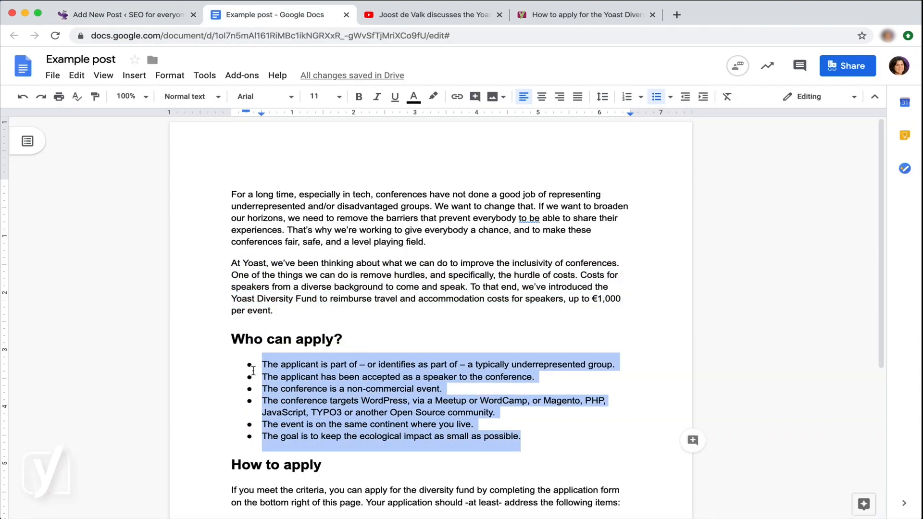
click(124, 14)
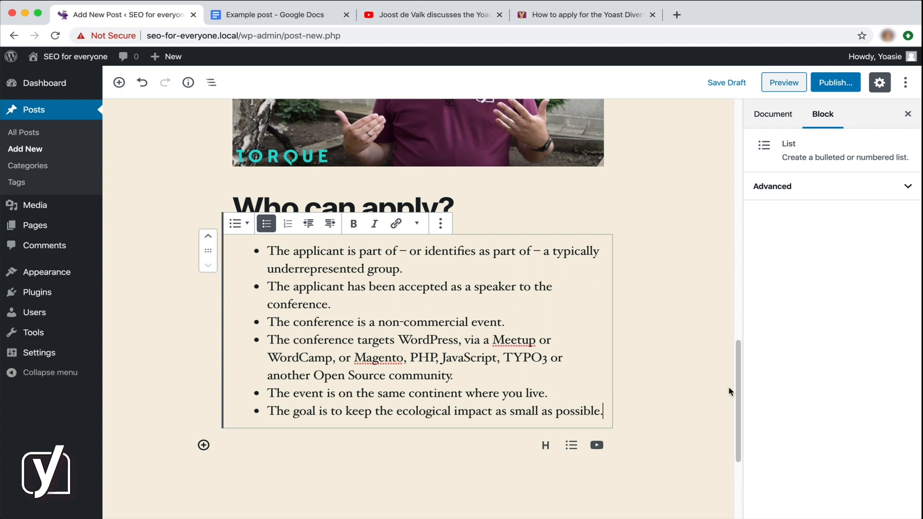
mouse_move(711, 394)
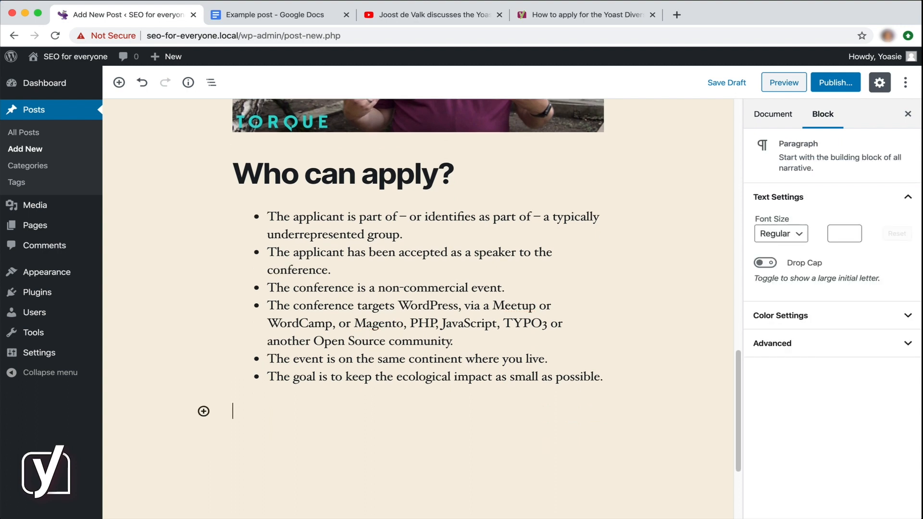
text(/h)
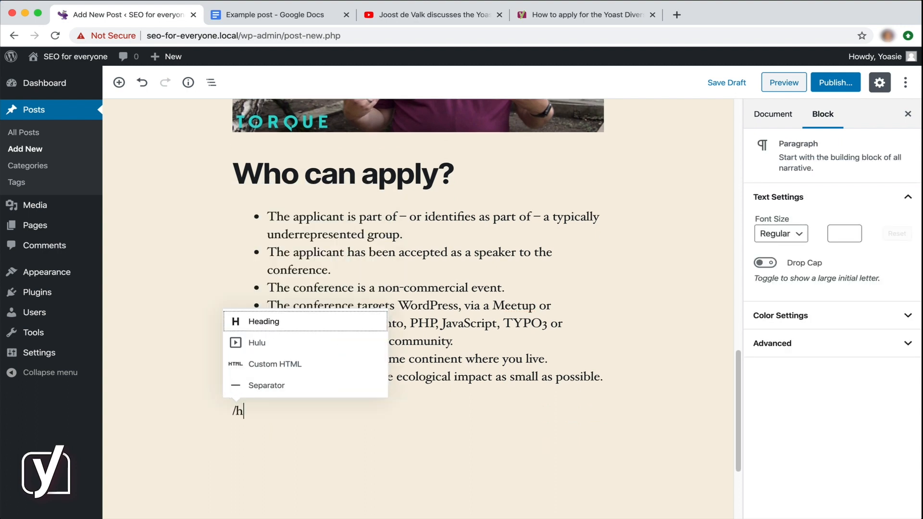
Step: Add the 'How to apply' heading, then paste its intro and four-item checklist from Google Docs
text(eading)
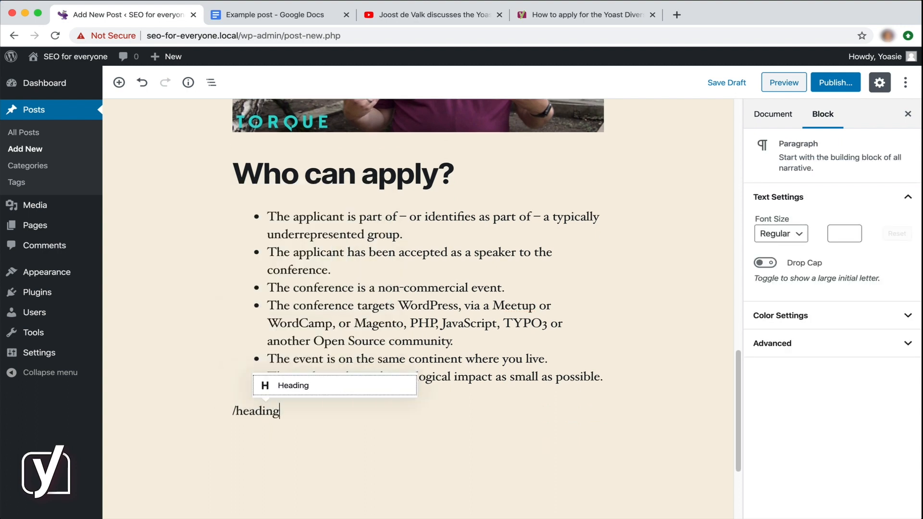
click(292, 385)
text(How to apply)
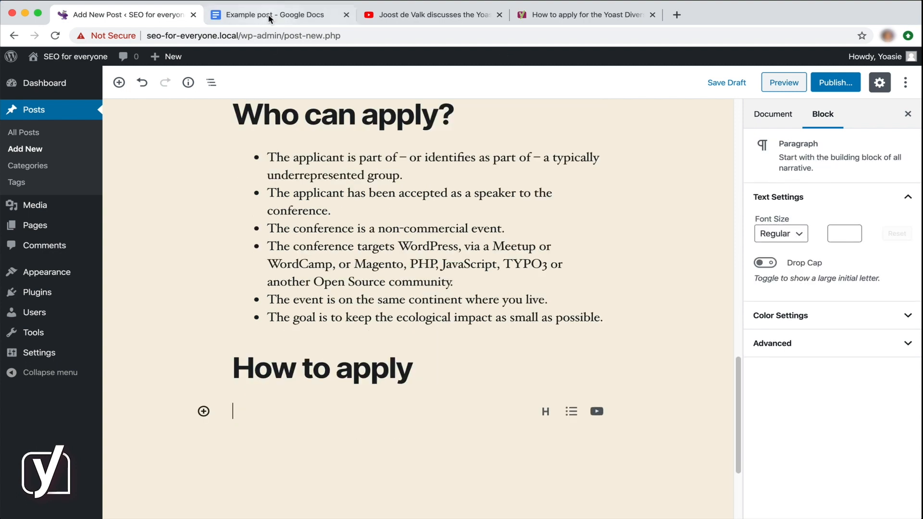
click(277, 14)
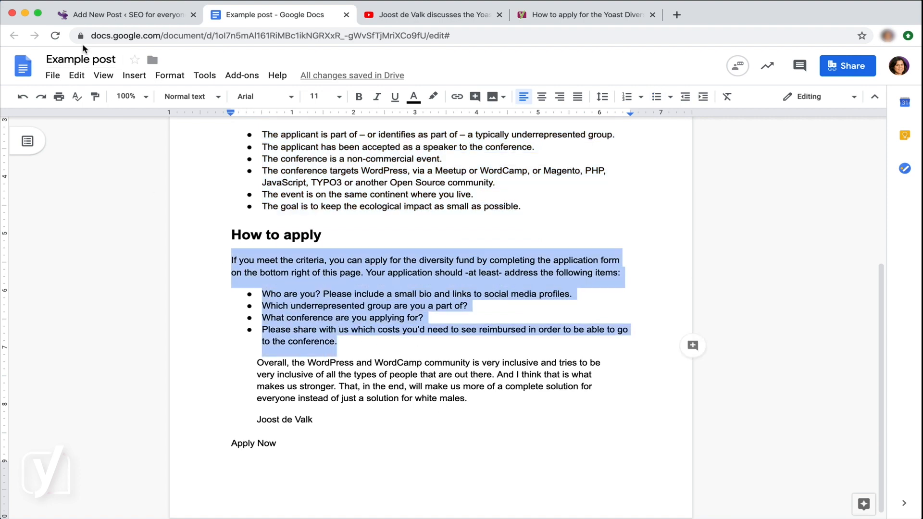
click(124, 14)
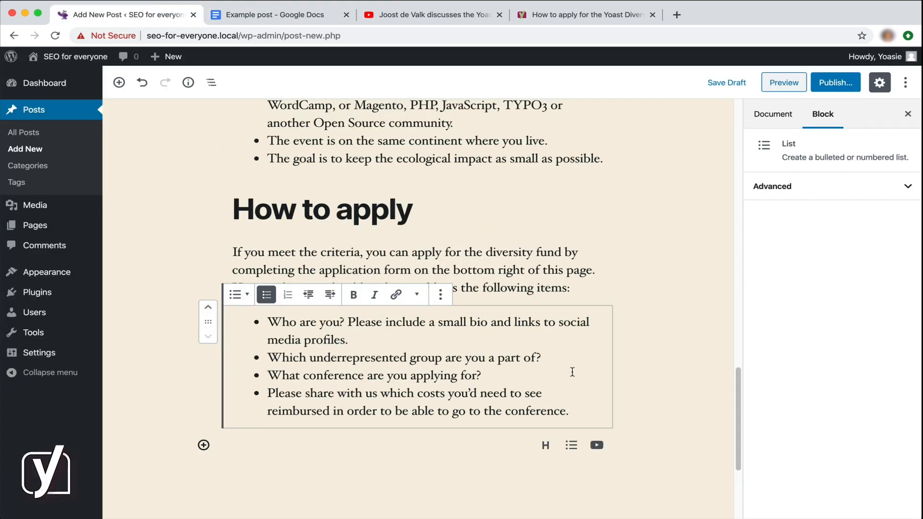
mouse_move(287, 448)
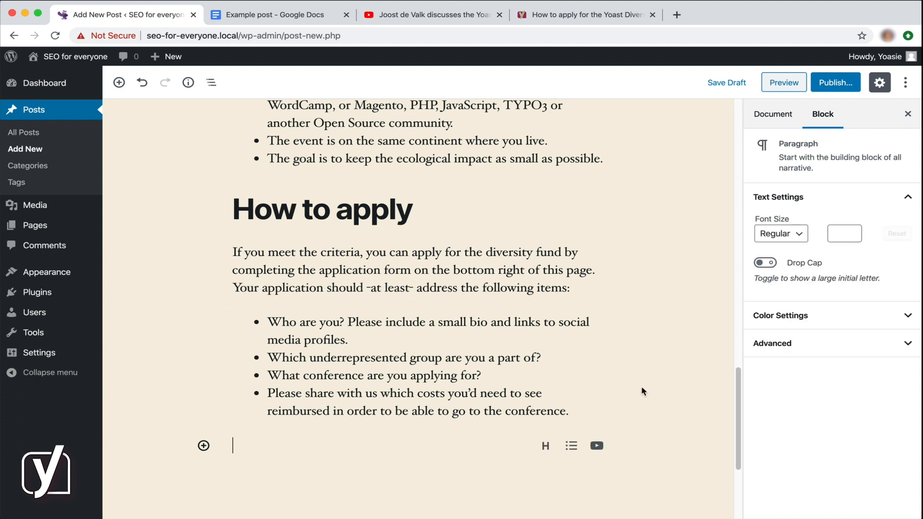
mouse_move(636, 379)
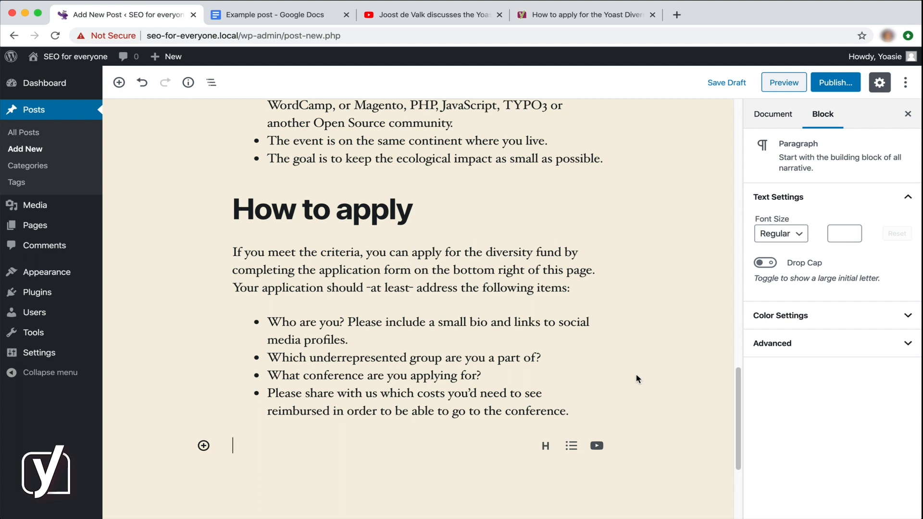
mouse_move(424, 455)
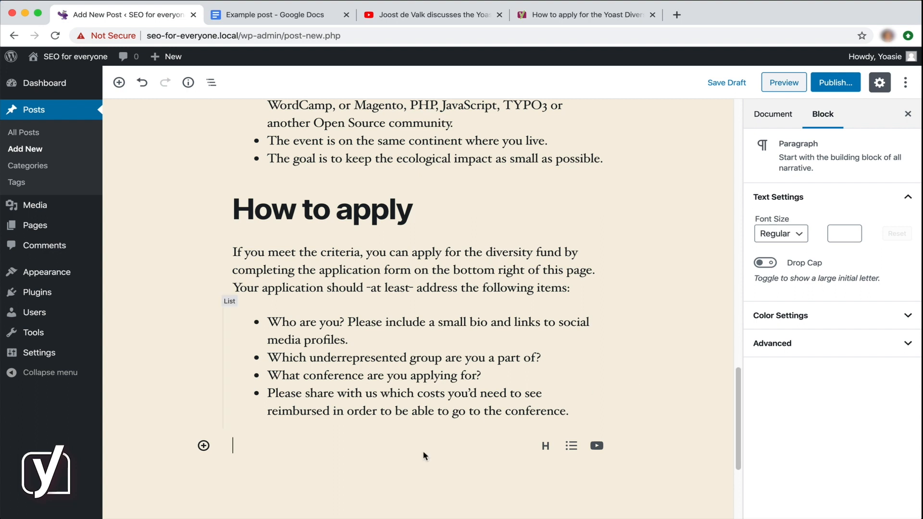
Step: Browse the block inserter's groups until the Formatting blocks, including Pullquote, are shown
click(204, 445)
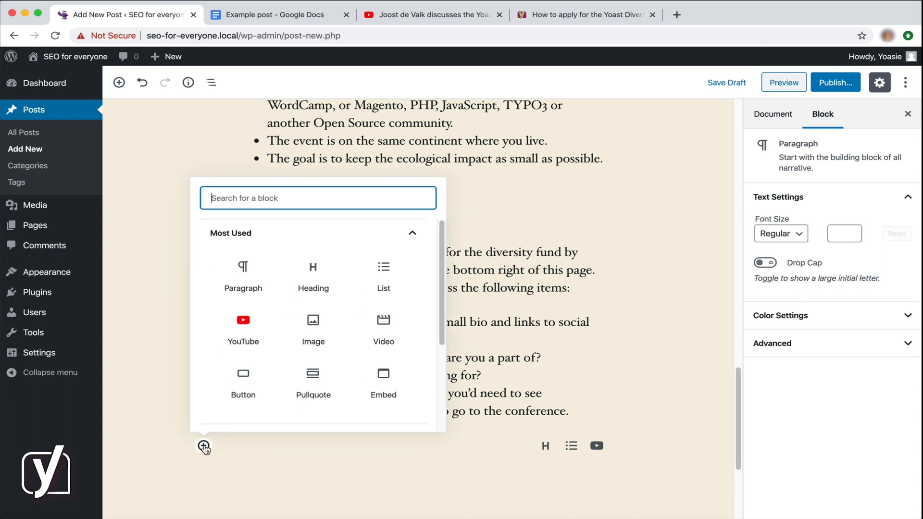
mouse_move(118, 82)
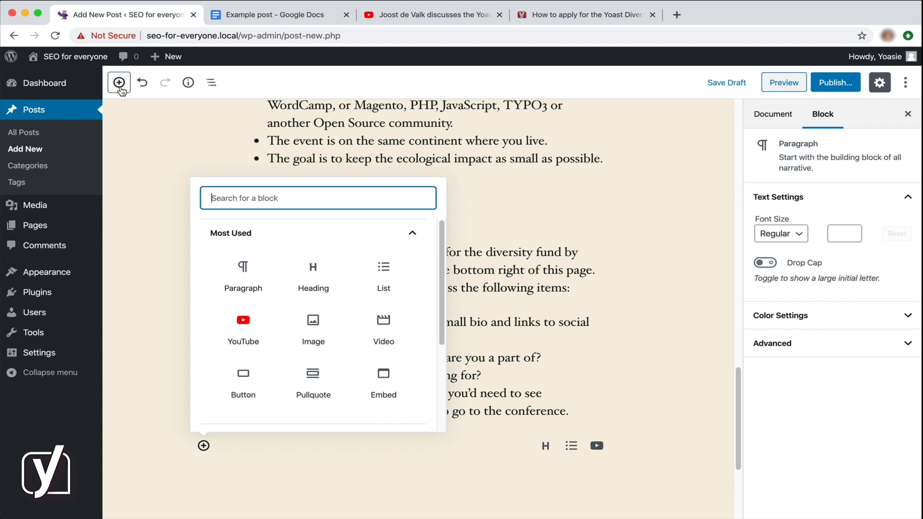
mouse_move(119, 82)
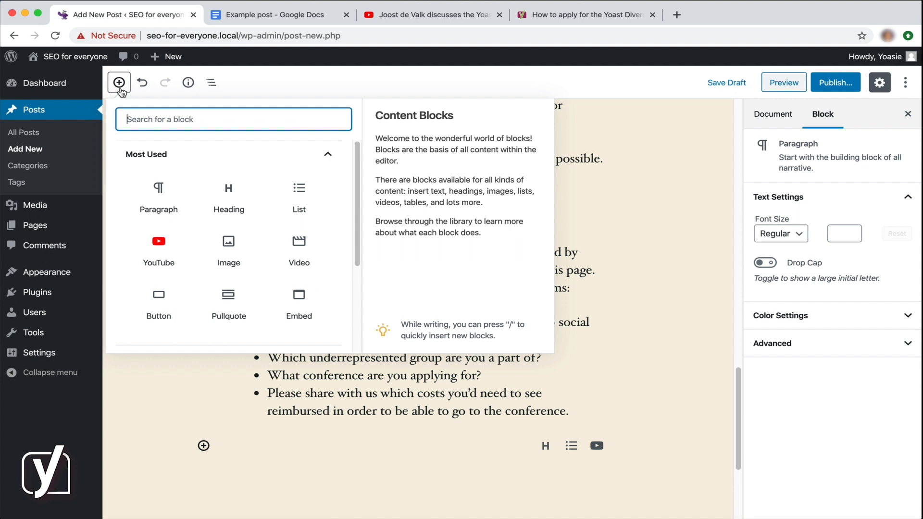
mouse_move(299, 247)
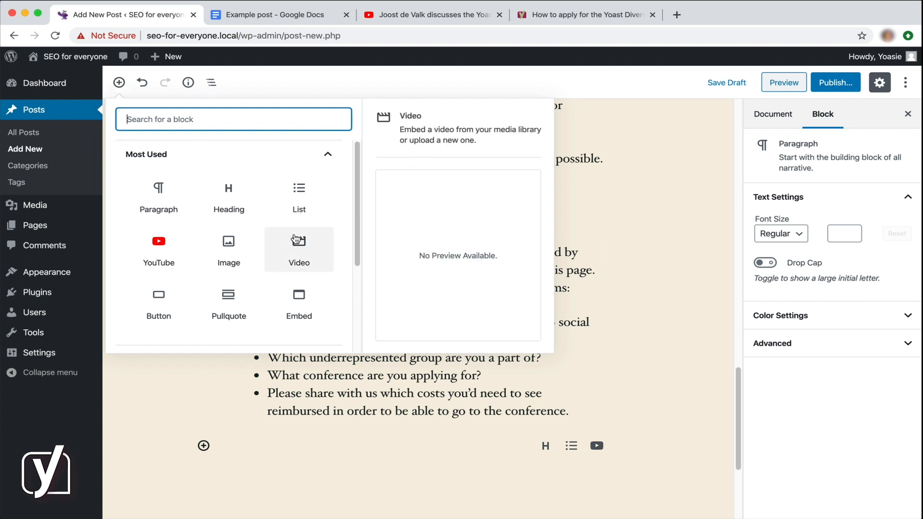
mouse_move(299, 240)
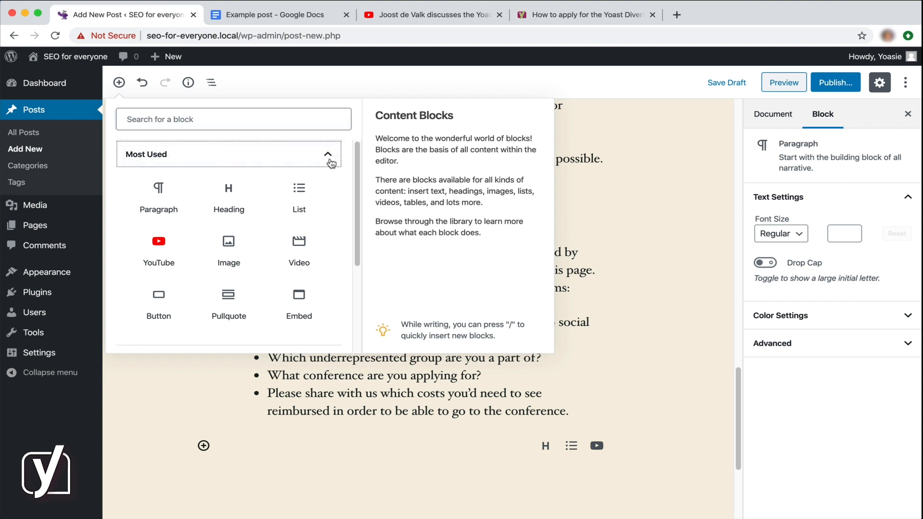
click(328, 155)
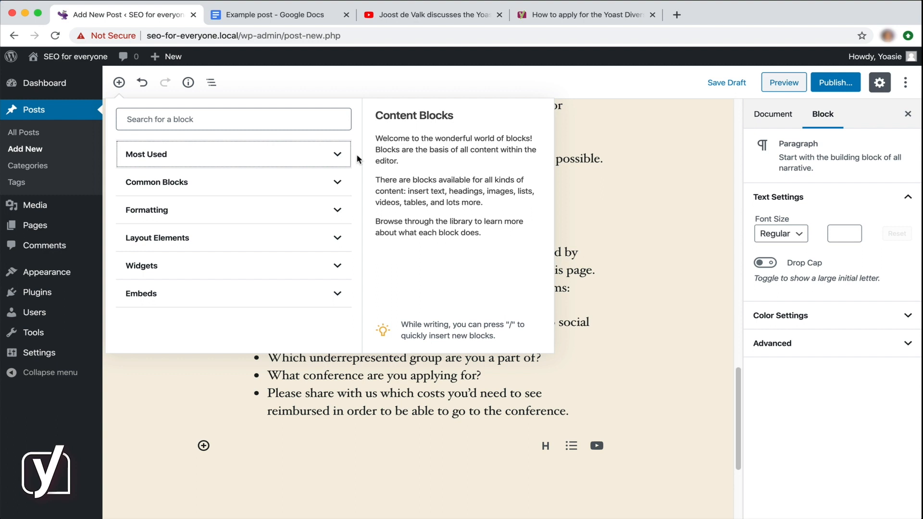
click(234, 182)
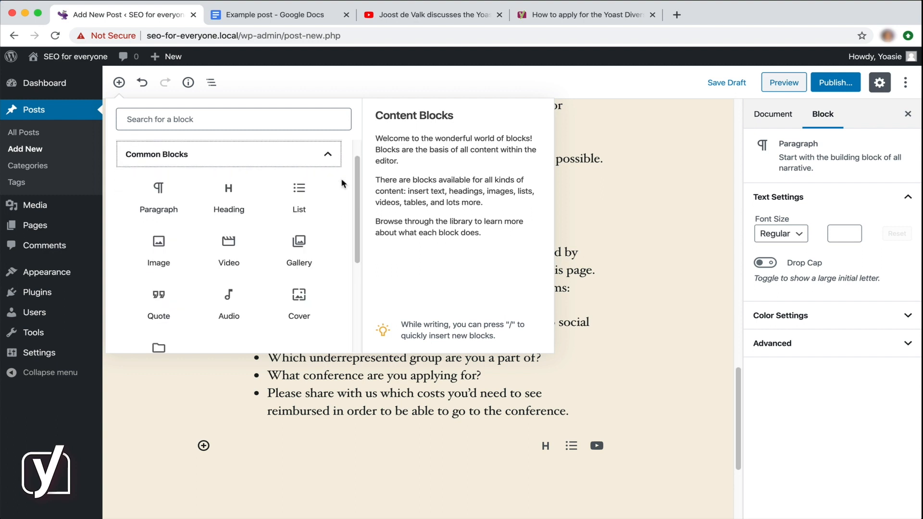
scroll(up, 3)
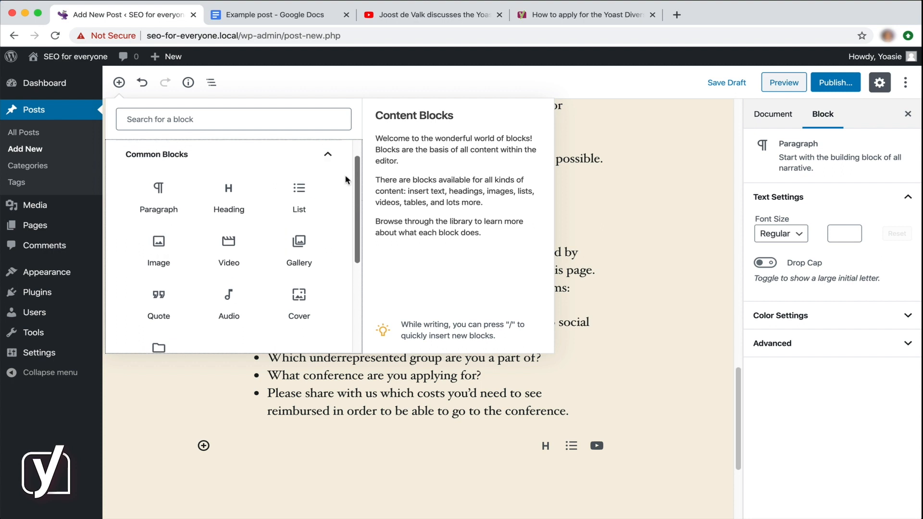
click(327, 155)
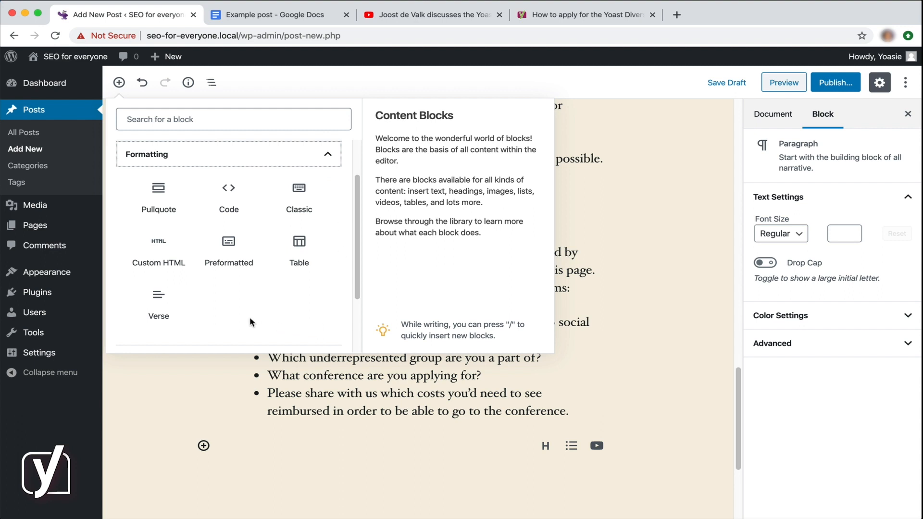
mouse_move(158, 197)
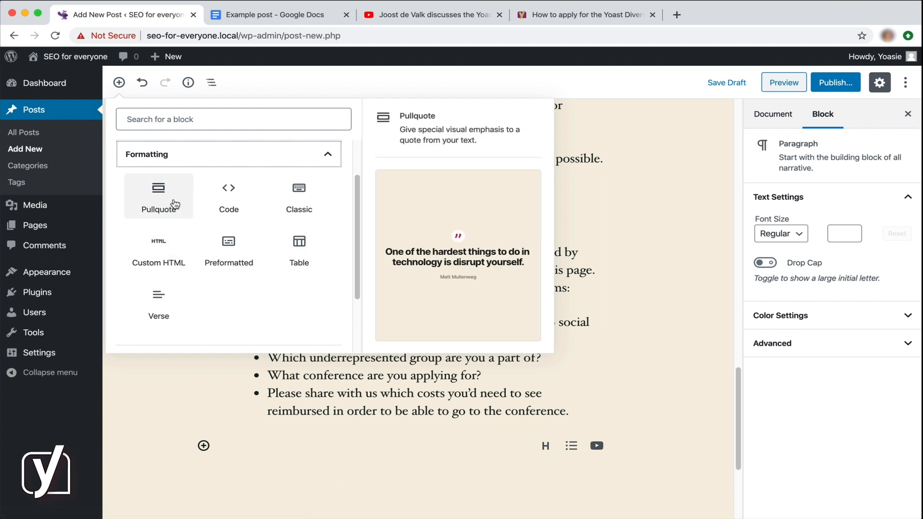
mouse_move(142, 206)
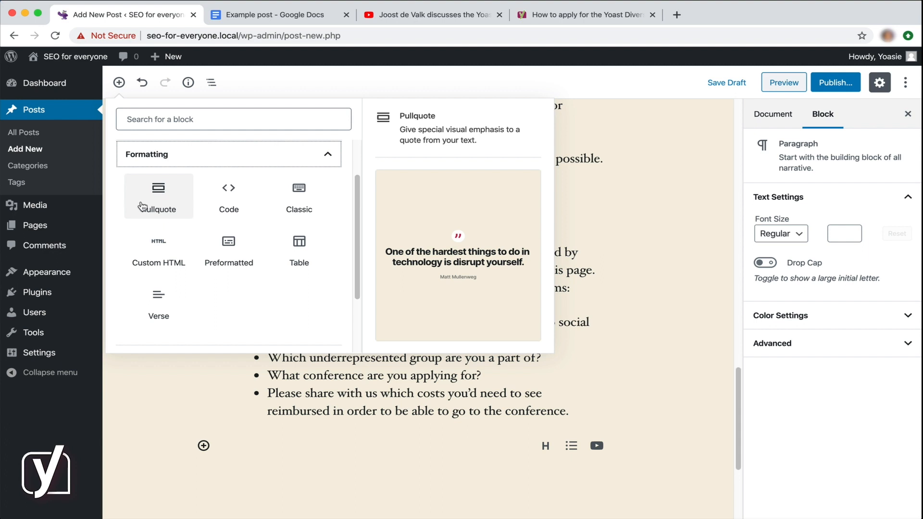
mouse_move(157, 203)
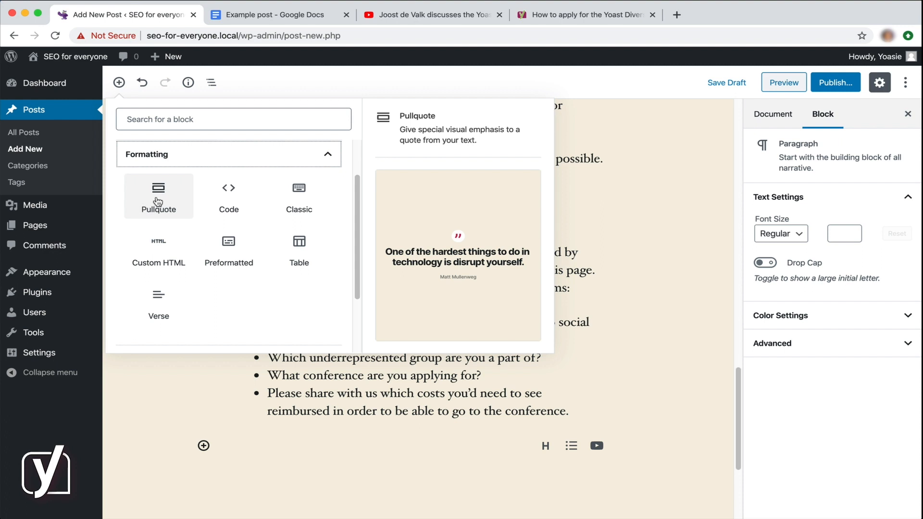
Step: Insert a pullquote with Joost's inclusivity quote from Google Docs, cited to Joost de Valk
click(157, 196)
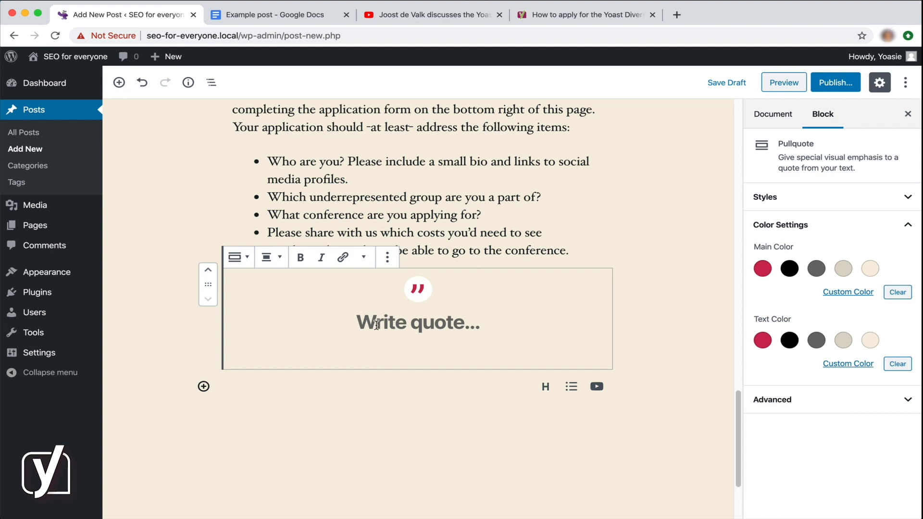
click(270, 13)
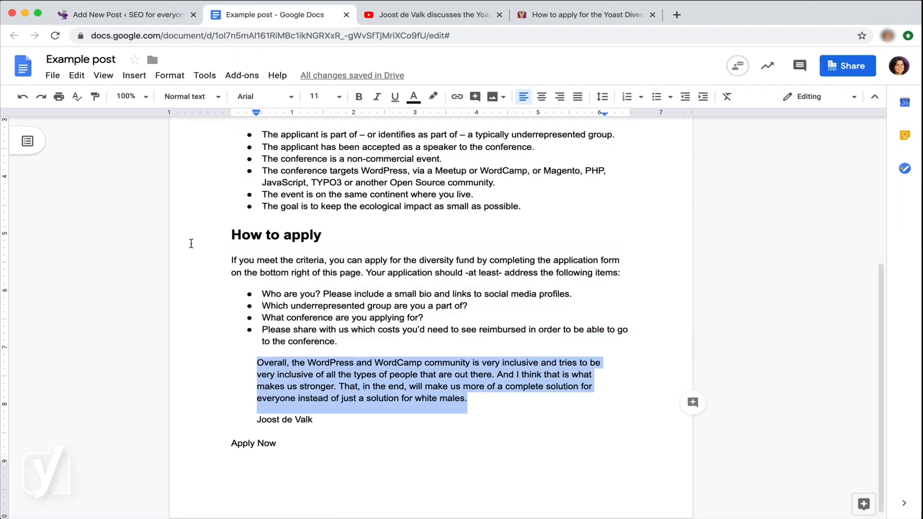
click(124, 14)
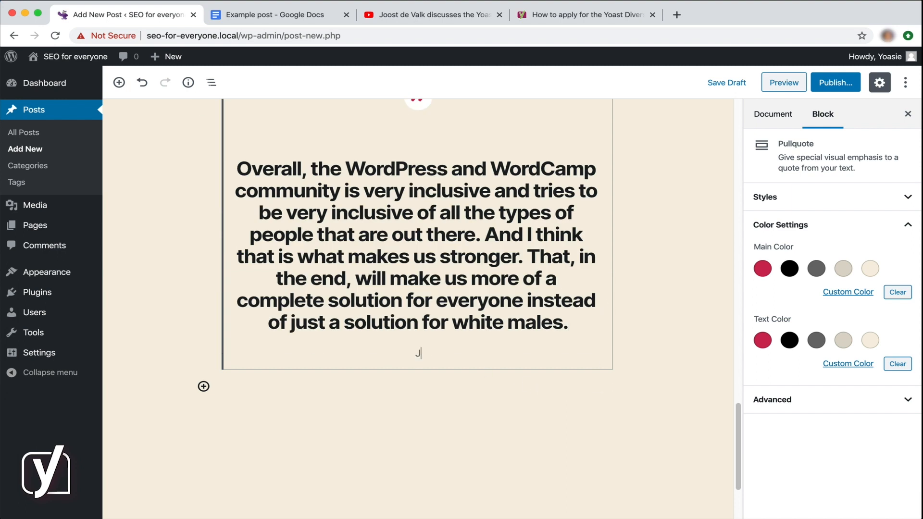
text(oost d)
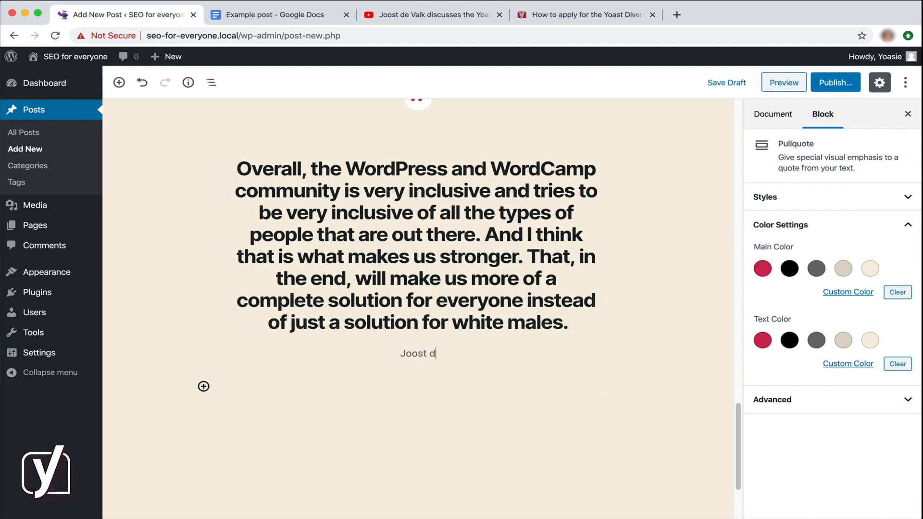
text(e Valk)
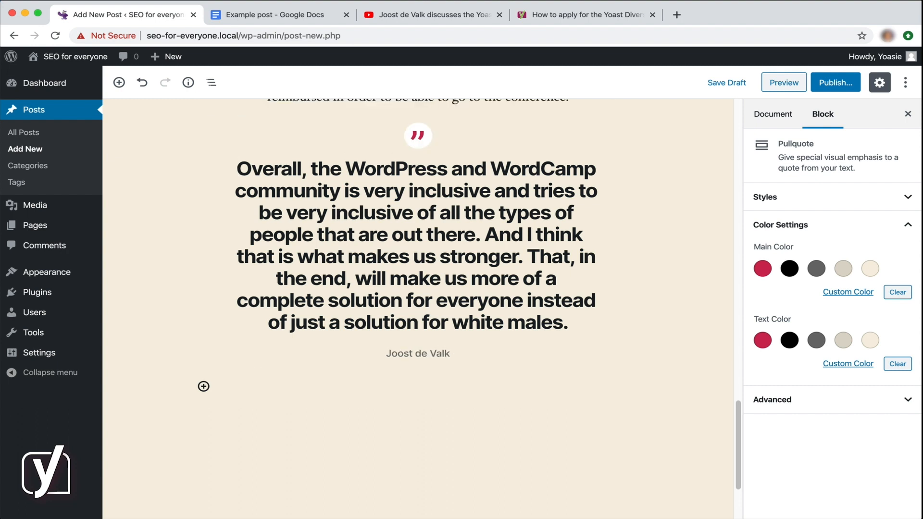
click(417, 253)
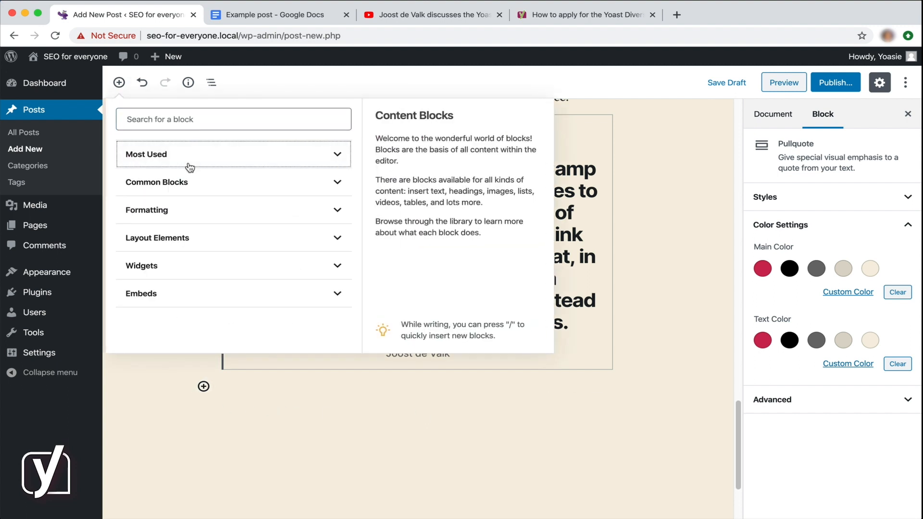
Step: Insert a Button block from Layout Elements labelled 'APPLY NOW'
click(233, 238)
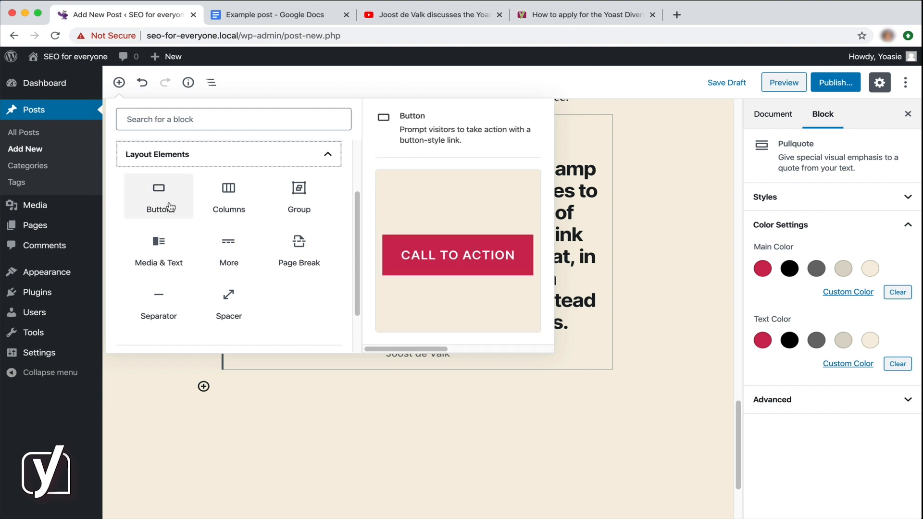
click(158, 196)
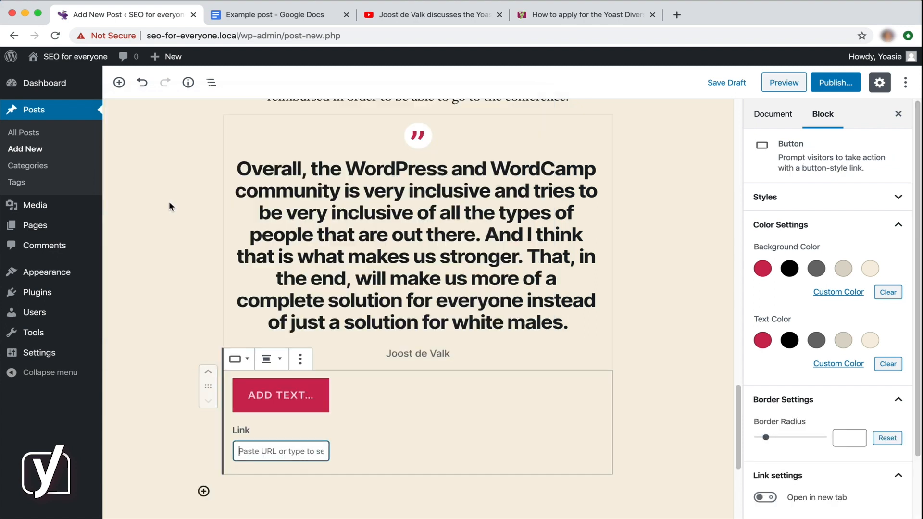
mouse_move(279, 395)
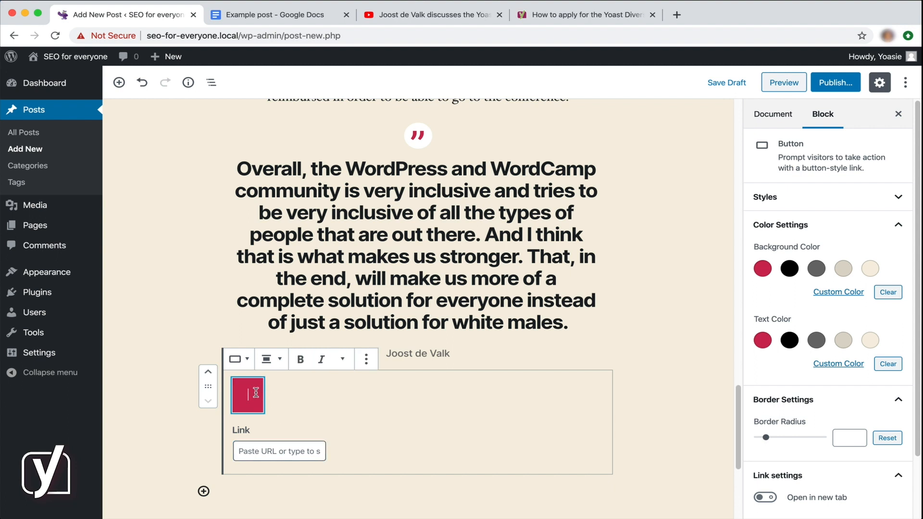
text(APPLY NOW)
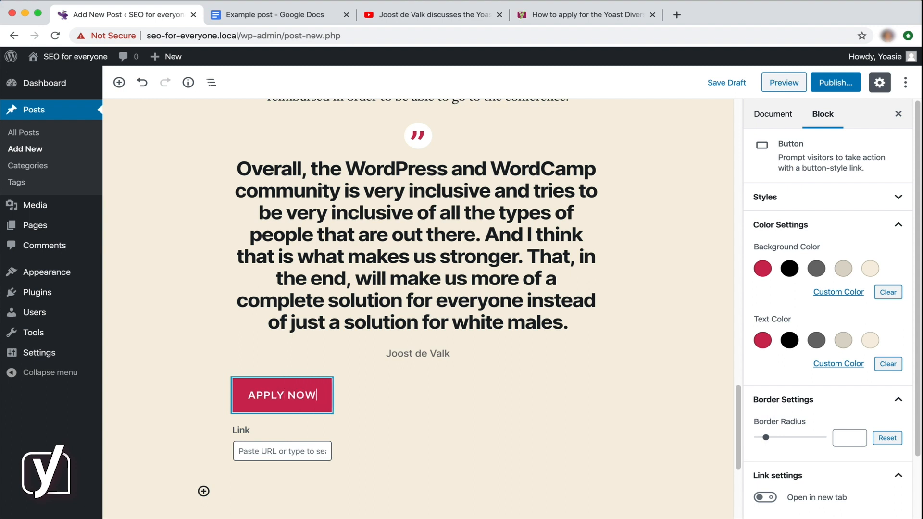
Step: Link the button to the Yoast Diversity Fund apply page URL
click(281, 395)
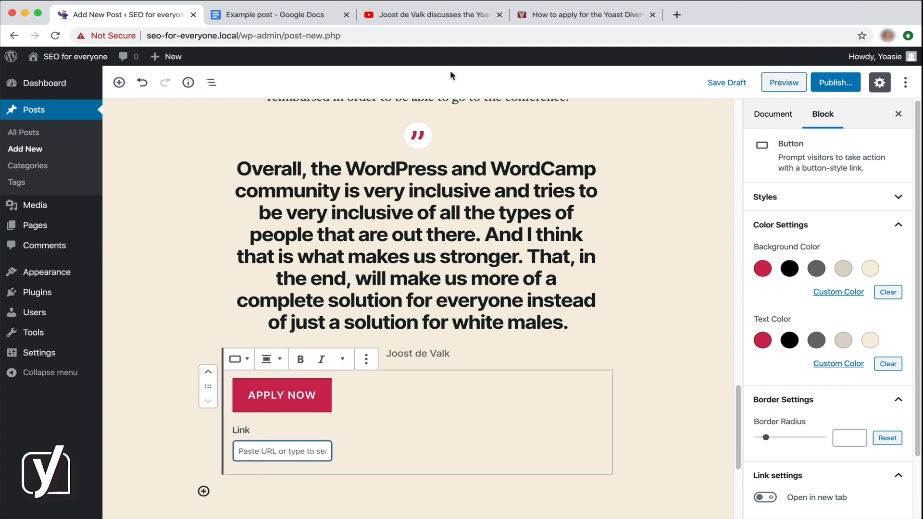
right_click(179, 35)
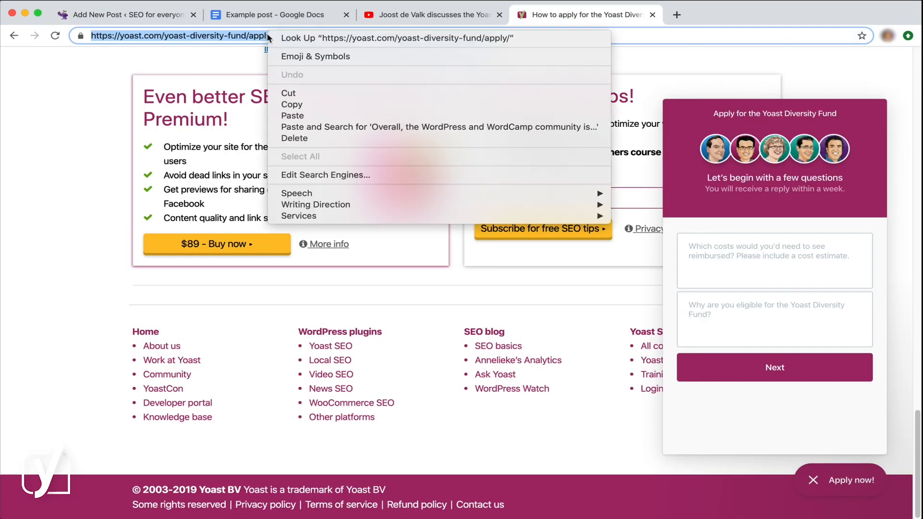
click(124, 14)
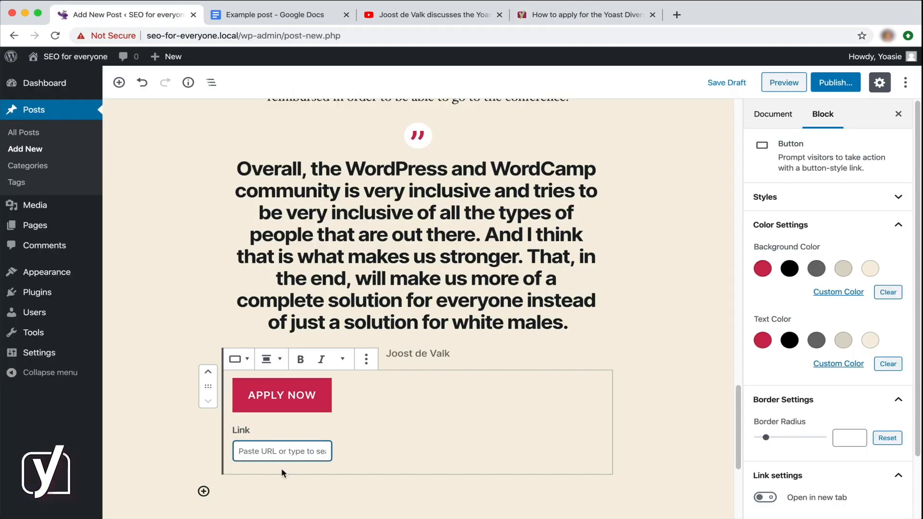
text(st-diversity-fund/apply/)
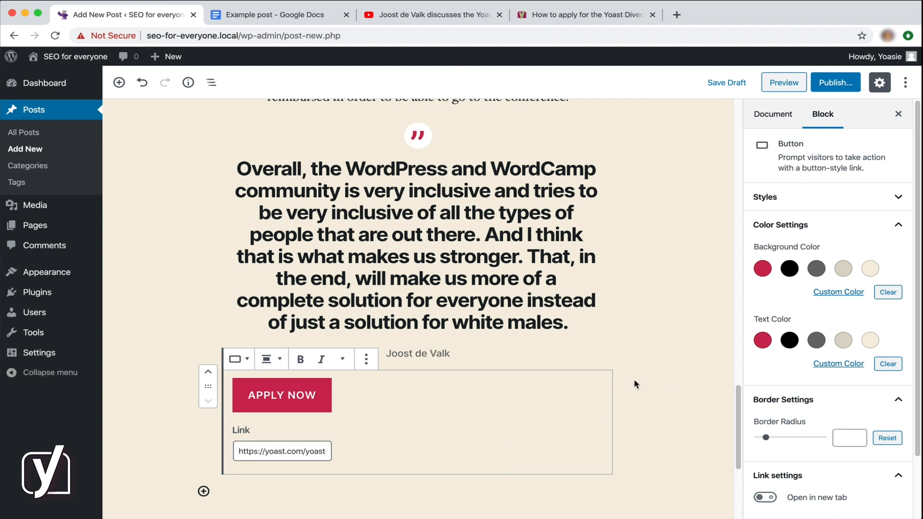
click(773, 115)
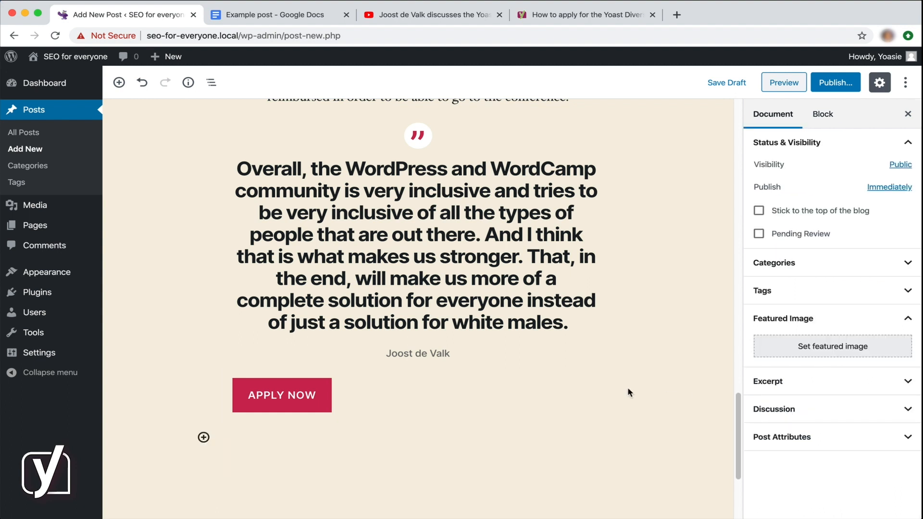
mouse_move(118, 82)
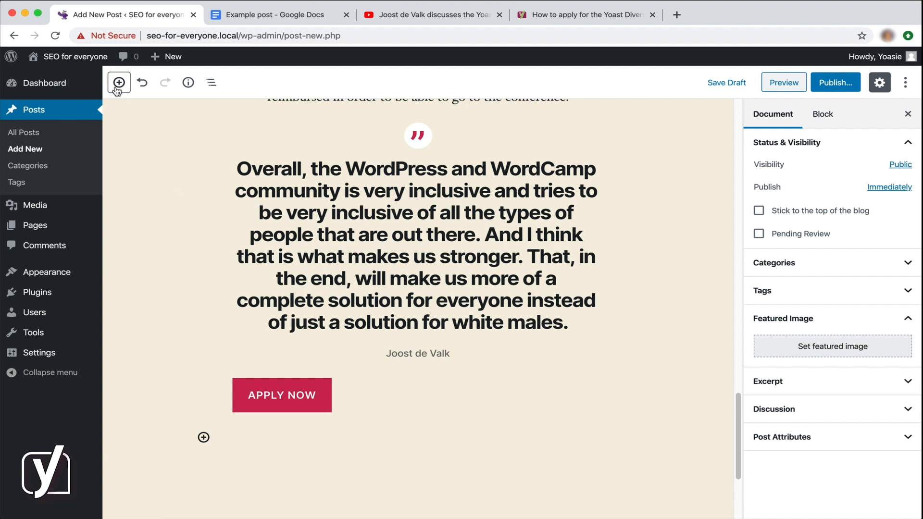
click(118, 82)
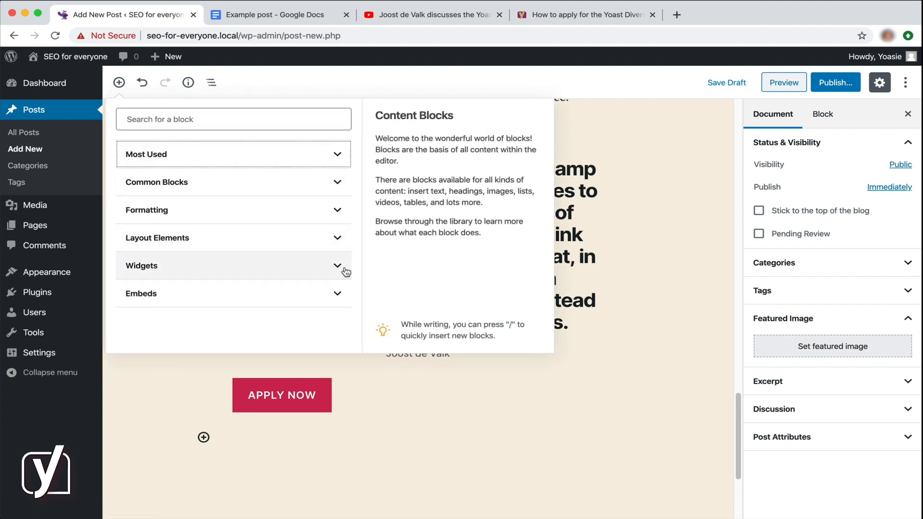
click(337, 266)
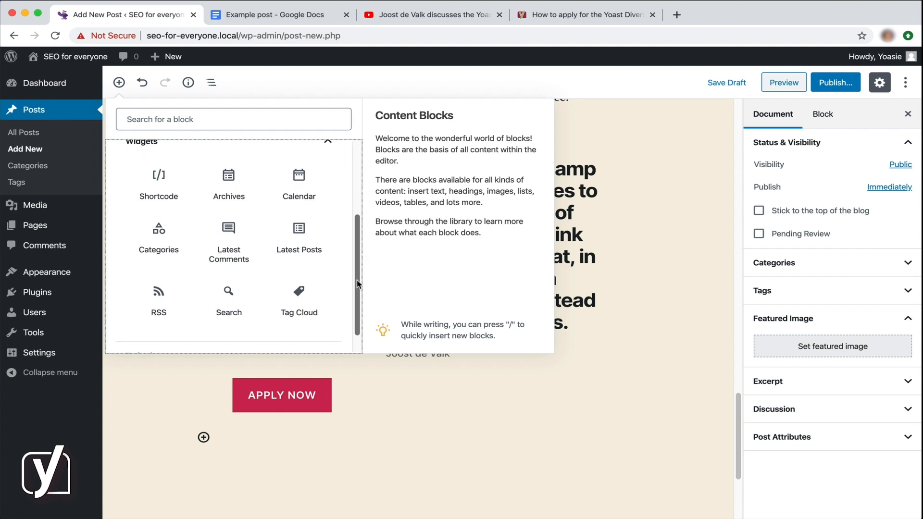
scroll(up, 3)
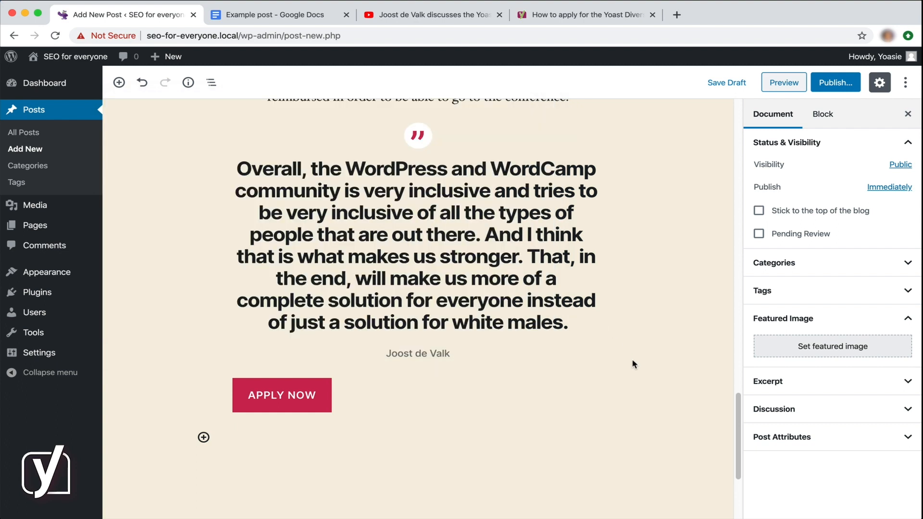
scroll(up, 3)
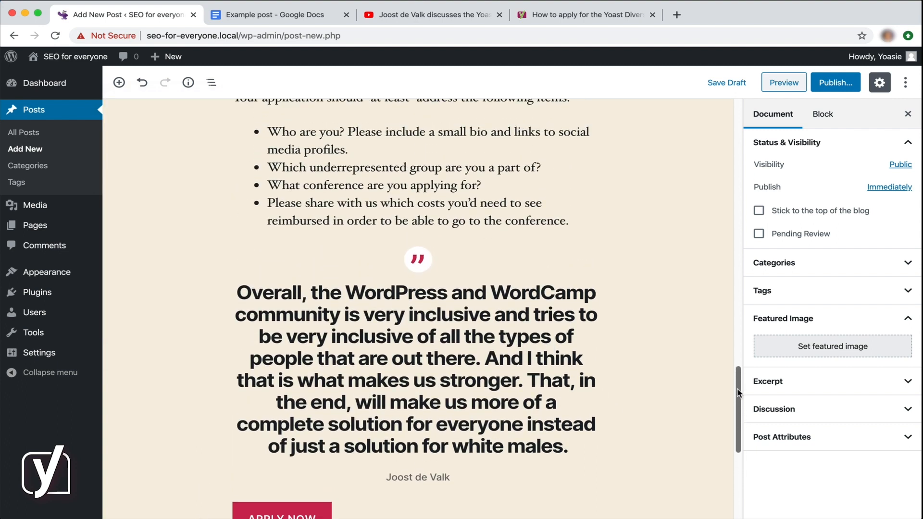
scroll(up, 3)
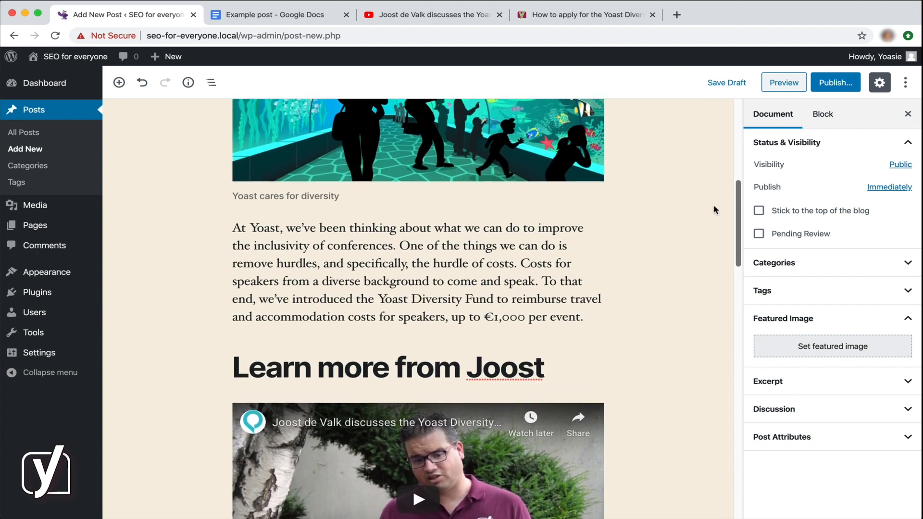
scroll(up, 3)
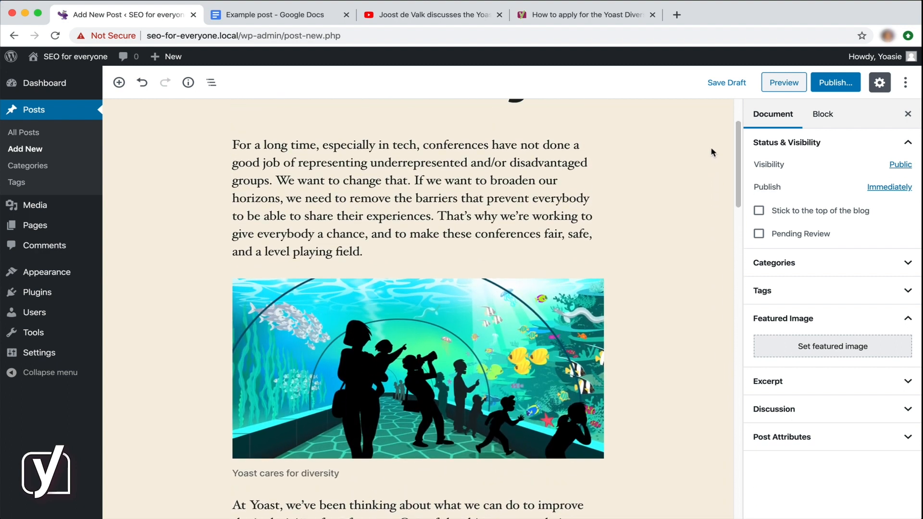
scroll(up, 3)
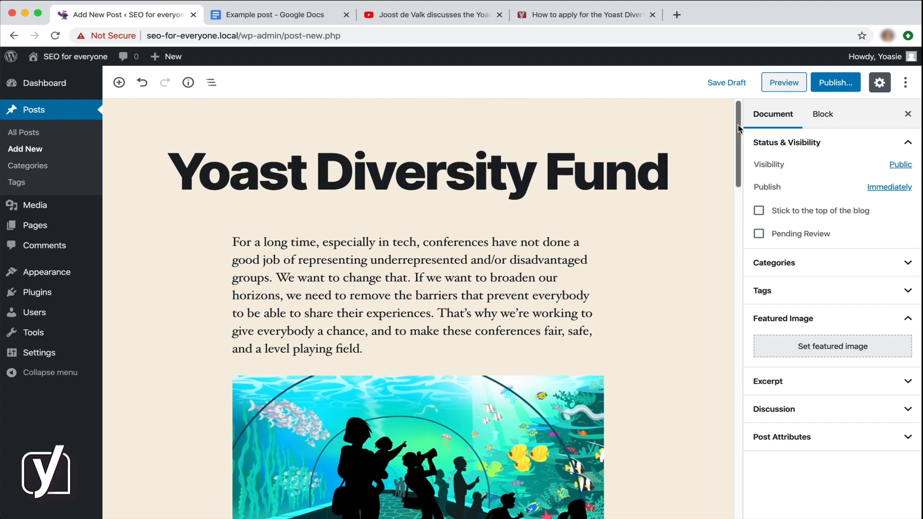
mouse_move(698, 284)
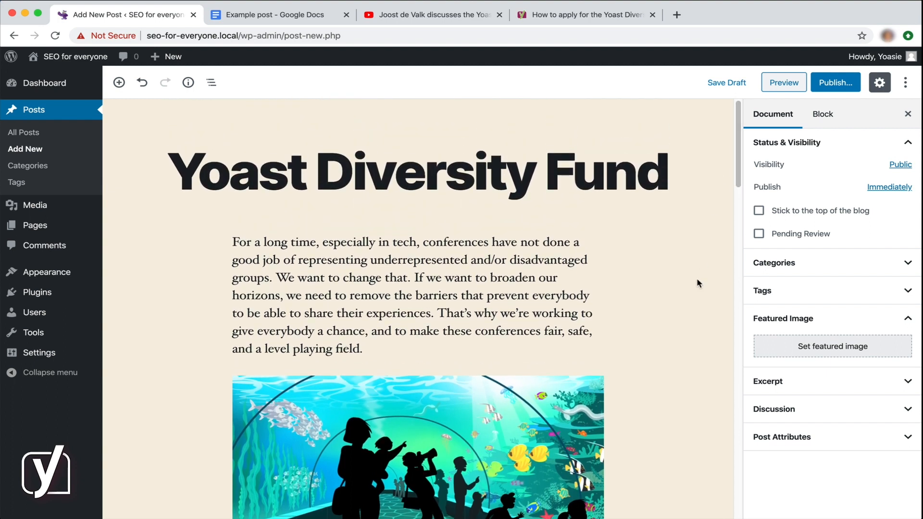